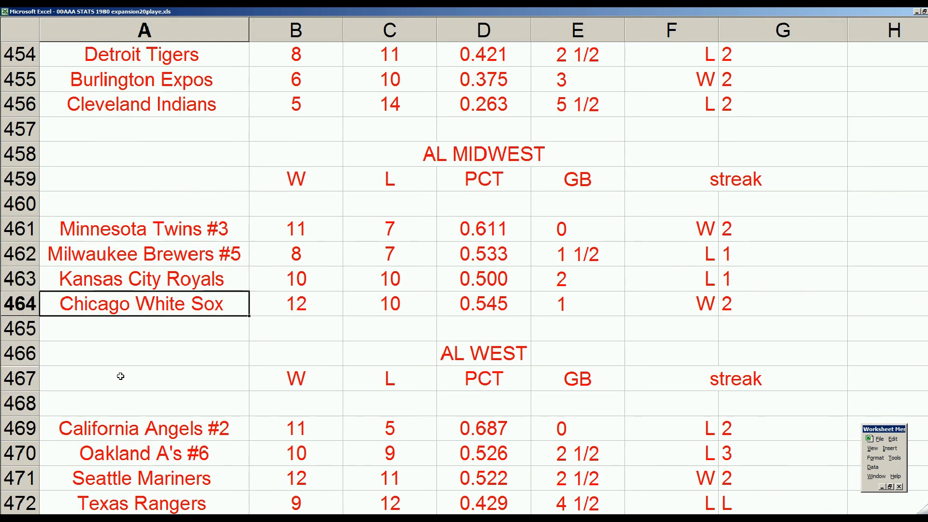
Step: Review standings rows for the White Sox, Diamondbacks and Colorado Rockies
{"action": "left_click", "coordinate": [295, 303]}
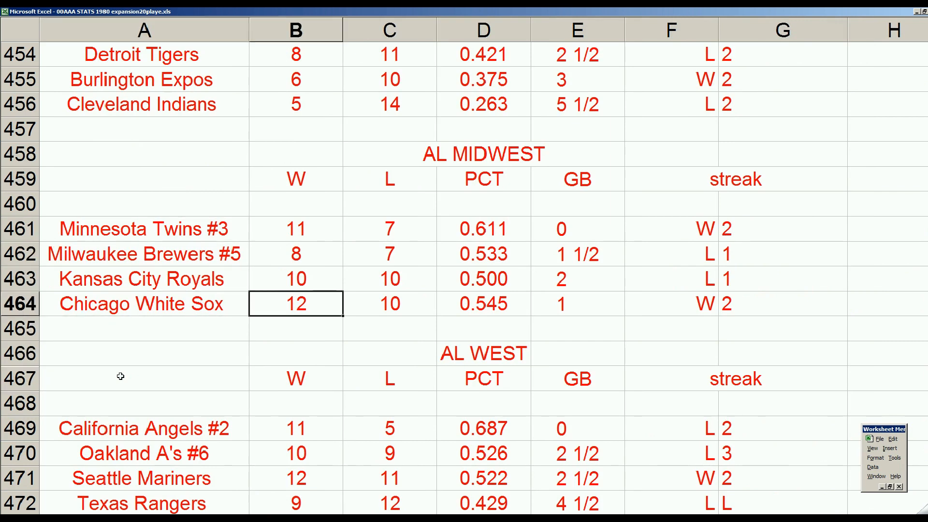
{"action": "left_click", "coordinate": [484, 303]}
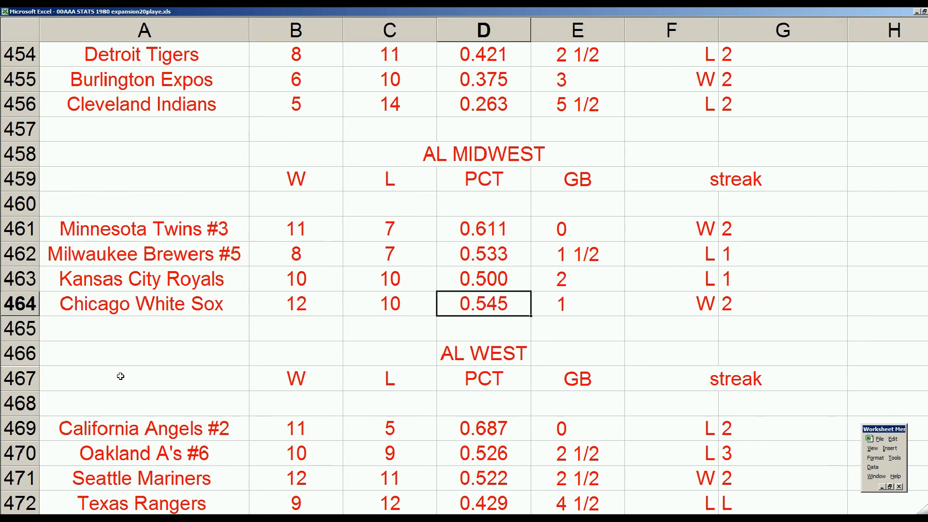
{"action": "left_click", "coordinate": [577, 303]}
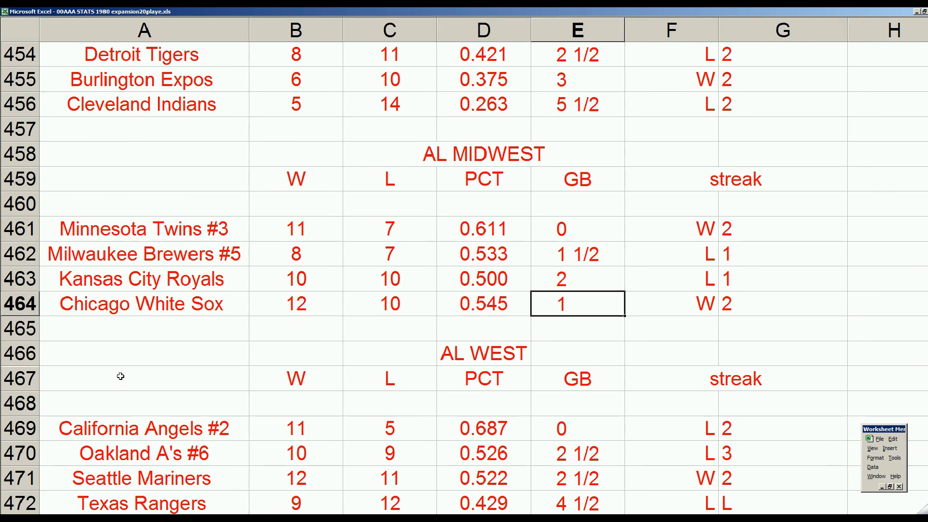
{"action": "left_click", "coordinate": [782, 304]}
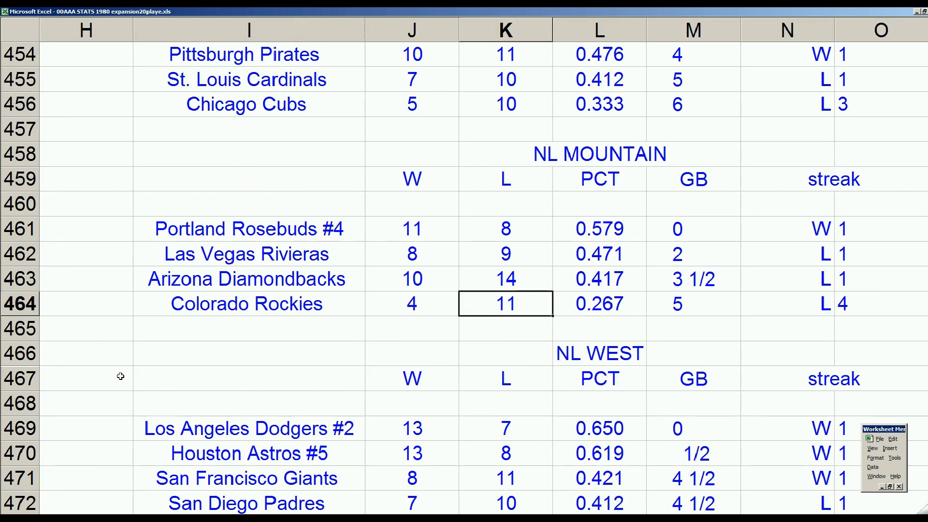
{"action": "left_click", "coordinate": [246, 278]}
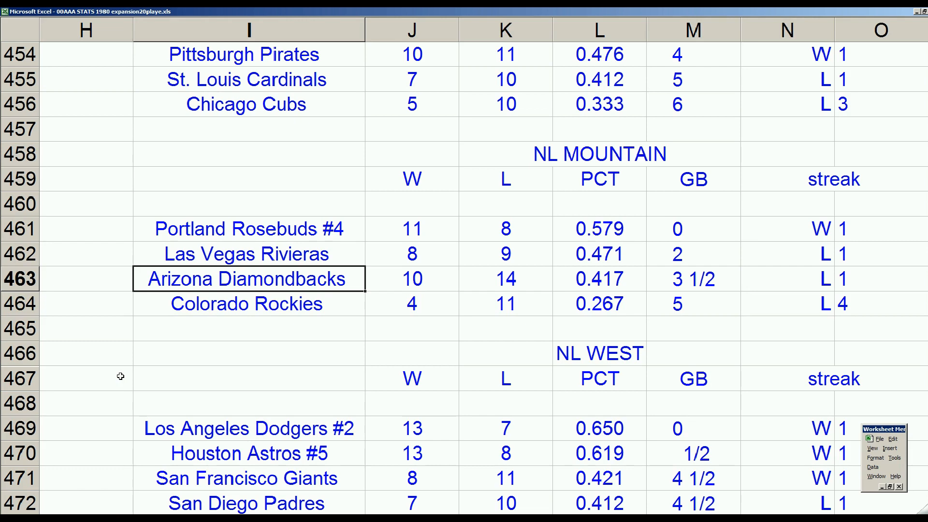
{"action": "left_click", "coordinate": [247, 229]}
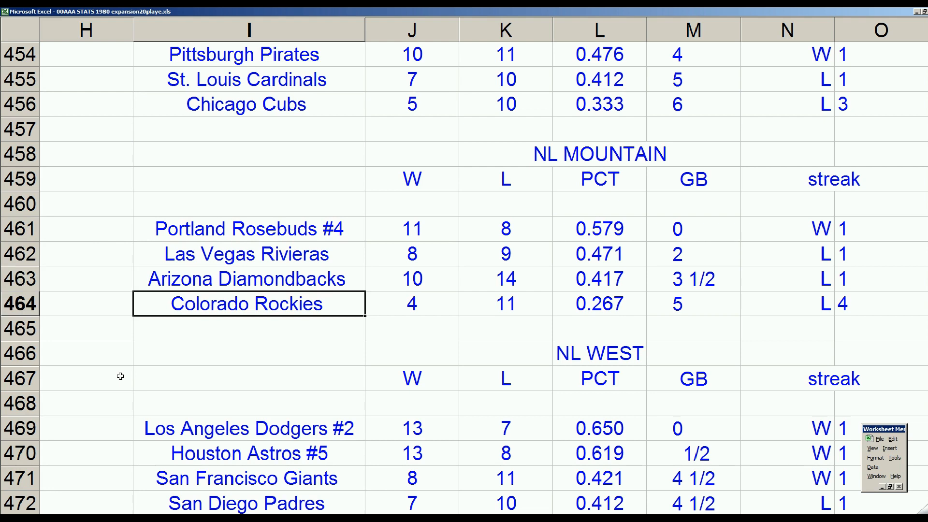
{"action": "left_click", "coordinate": [412, 303]}
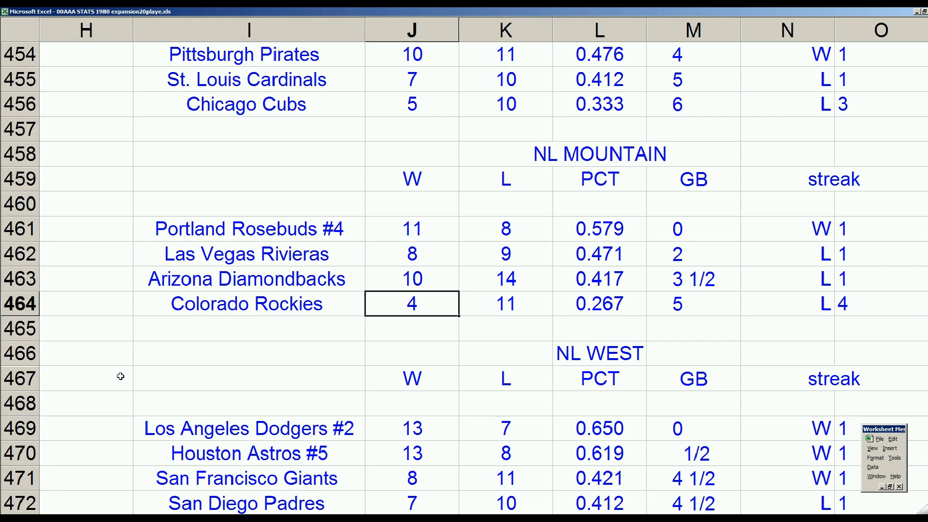
Step: Select Arizona's first-inning cell for the leadoff batter on the scoresheet
{"action": "scroll", "scroll_direction": "left", "scroll_amount": 3}
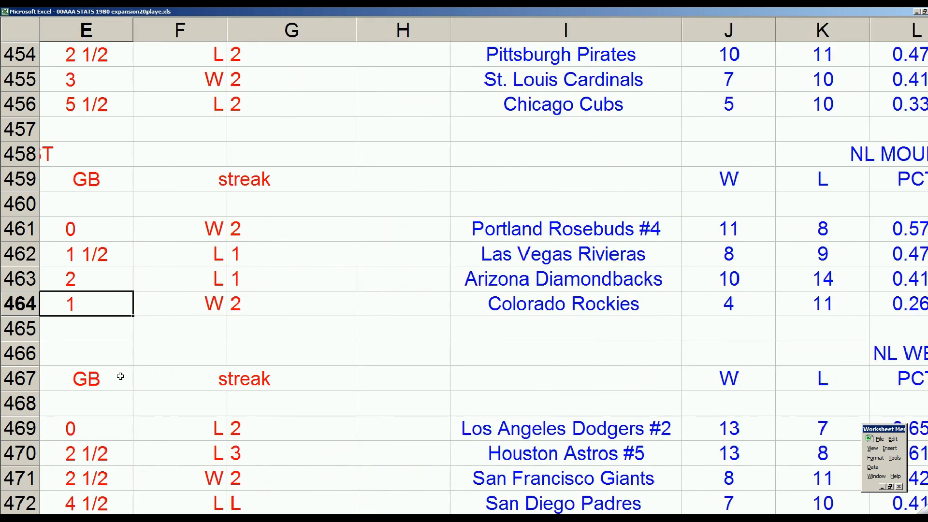
{"action": "scroll", "scroll_direction": "left", "scroll_amount": 3}
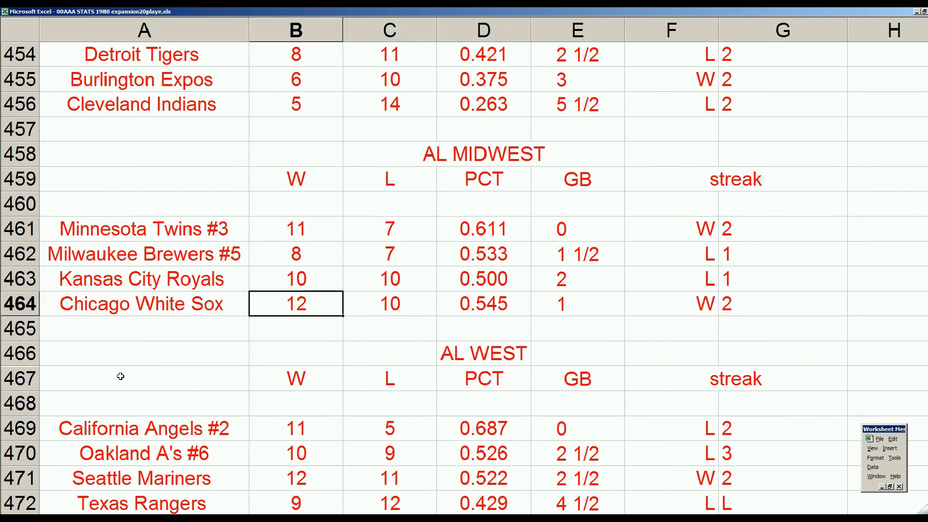
{"action": "mouse_move", "coordinate": [199, 296]}
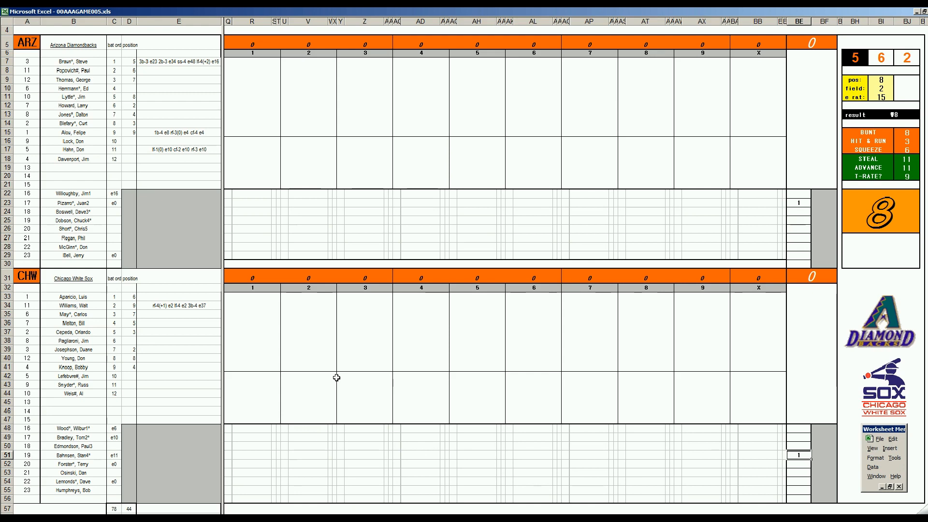
{"action": "mouse_move", "coordinate": [342, 378]}
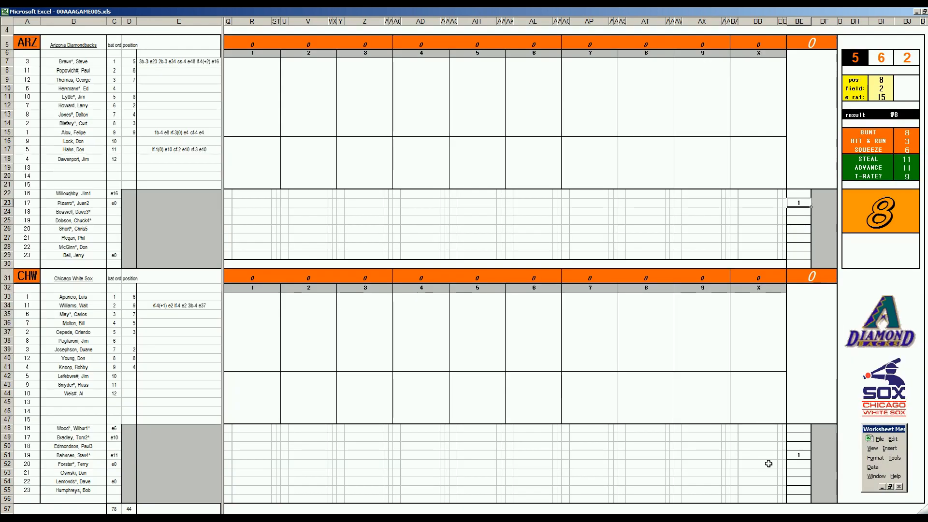
{"action": "mouse_move", "coordinate": [771, 469]}
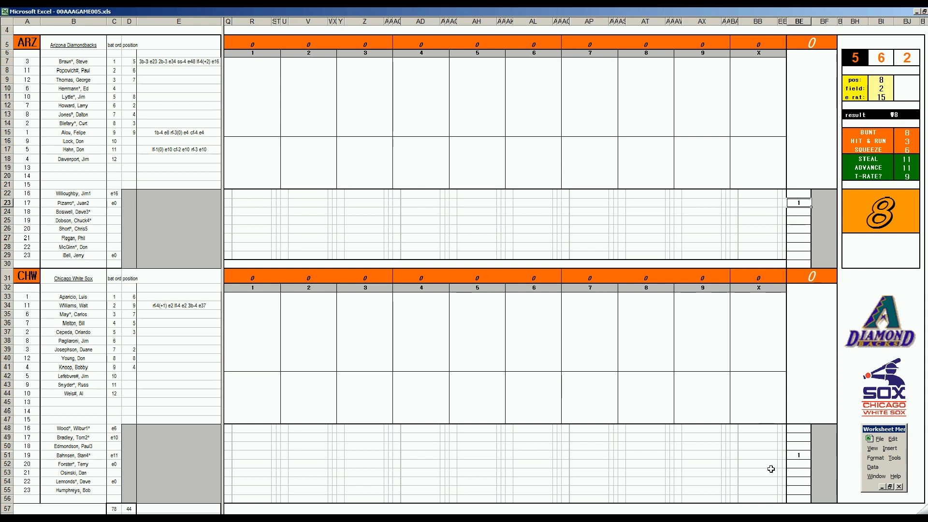
{"action": "mouse_move", "coordinate": [664, 460]}
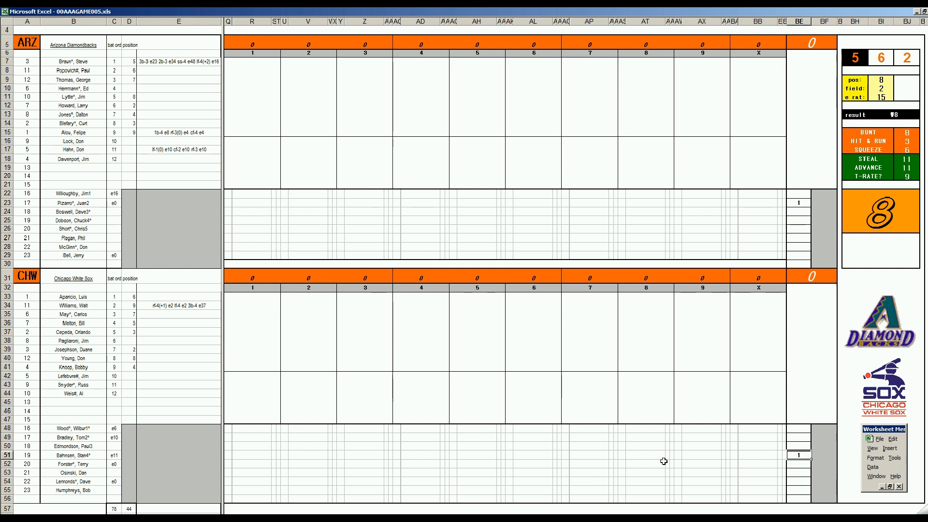
{"action": "left_click", "coordinate": [251, 62]}
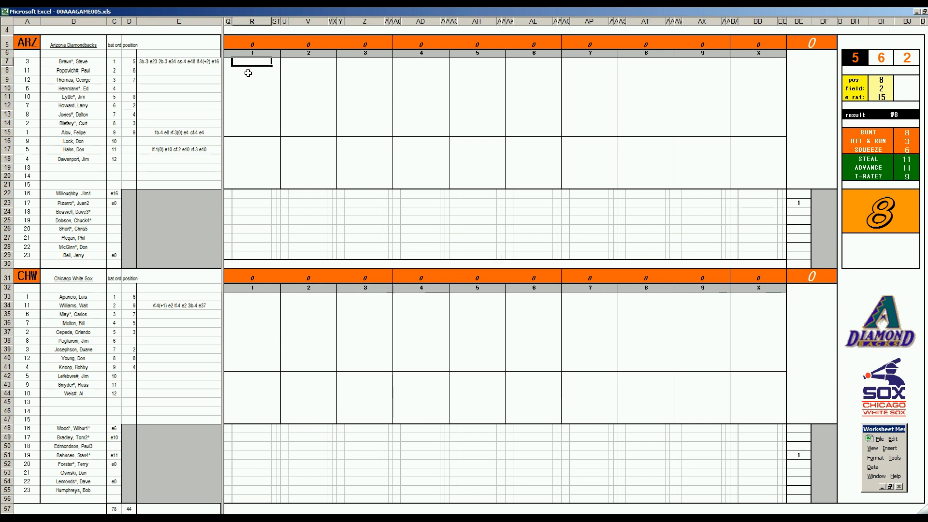
Step: Enter W9 as a first-inning batter result
{"action": "type", "text": "W9"}
{"action": "left_click", "coordinate": [252, 323]}
{"action": "type", "text": "W64"}
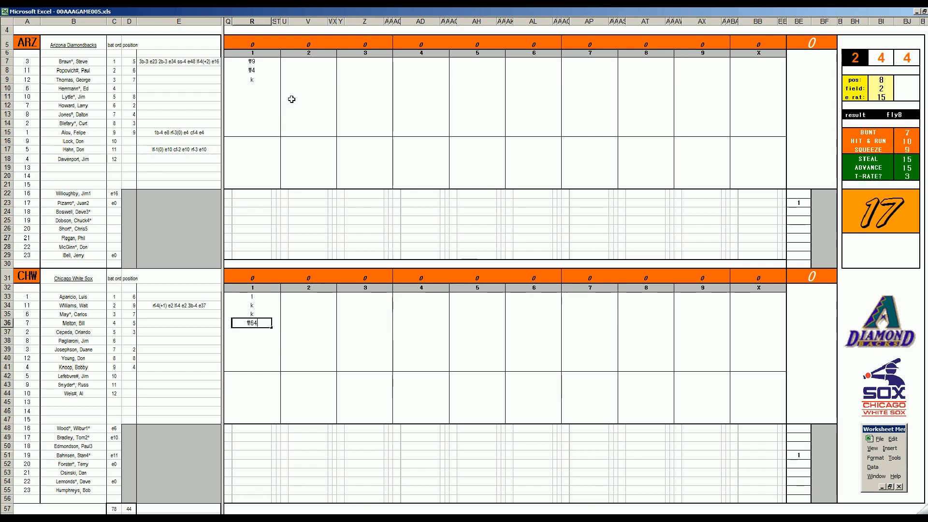
Step: Enter ♯9 at the top of Arizona's second-inning column
{"action": "left_click", "coordinate": [307, 90]}
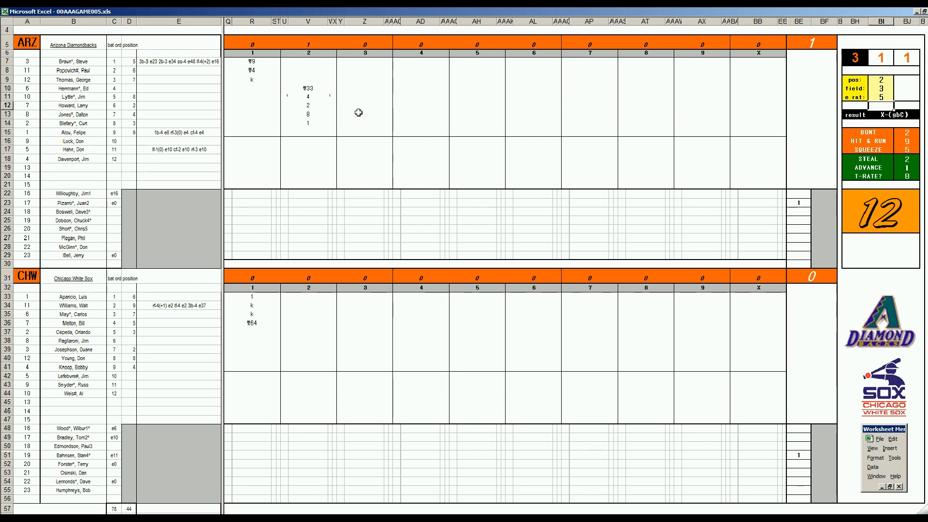
{"action": "left_click", "coordinate": [308, 140]}
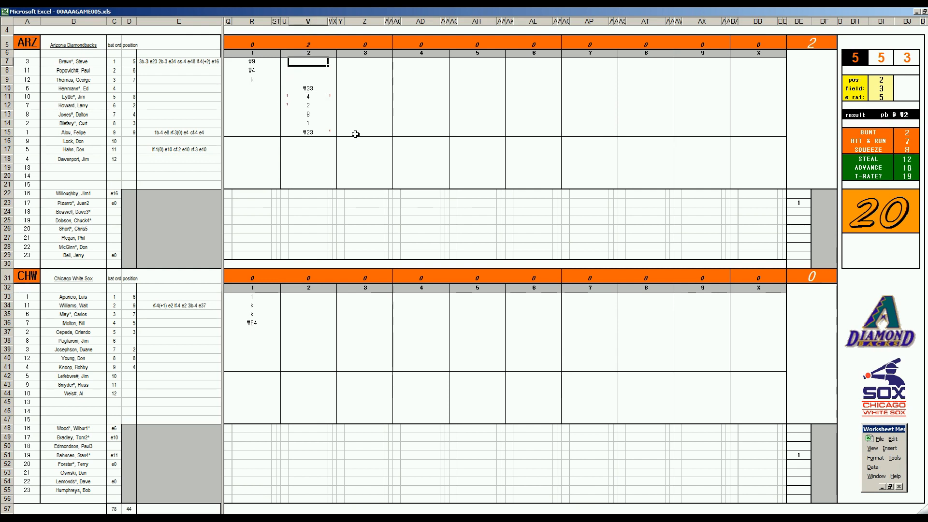
{"action": "type", "text": "♯9"}
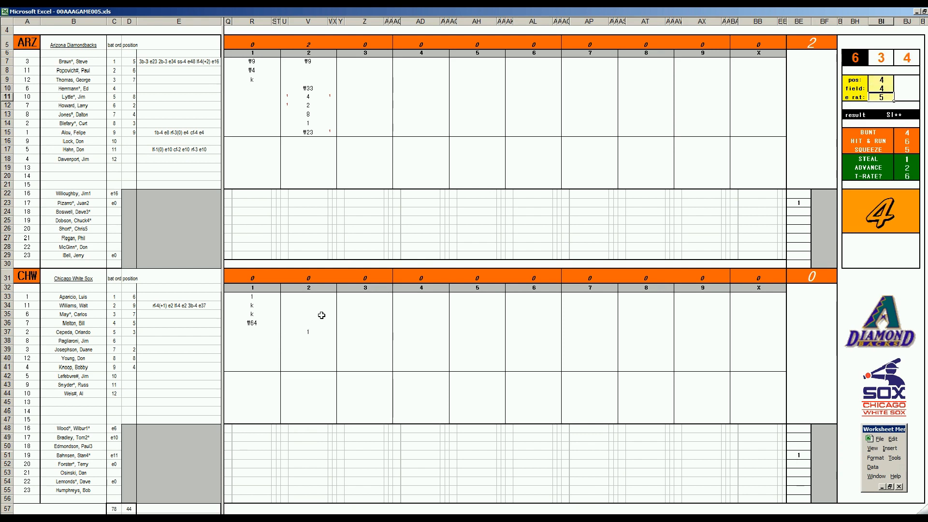
Step: Enter Chicago's second-inning batter results 9 and ₩643
{"action": "left_click", "coordinate": [308, 340]}
{"action": "type", "text": "1"}
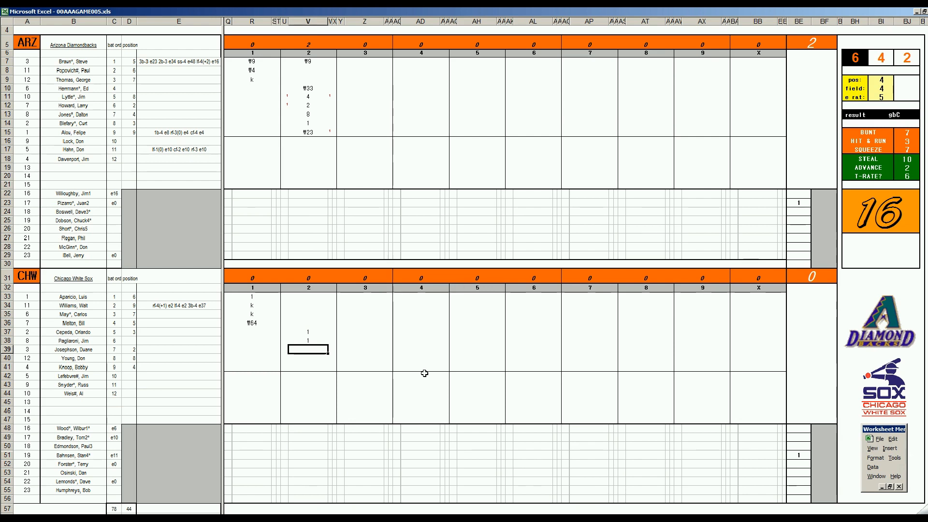
{"action": "type", "text": "9"}
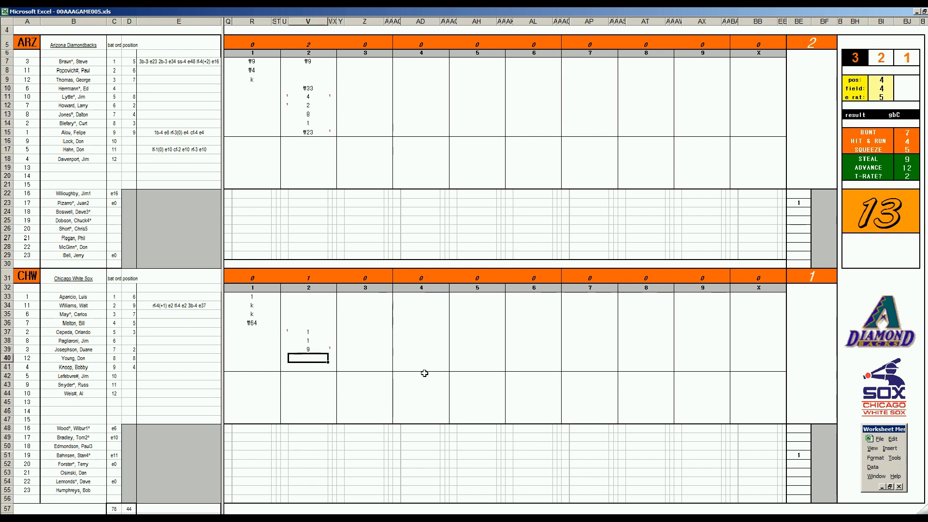
{"action": "type", "text": "₩643"}
{"action": "left_click", "coordinate": [365, 70]}
{"action": "type", "text": "8"}
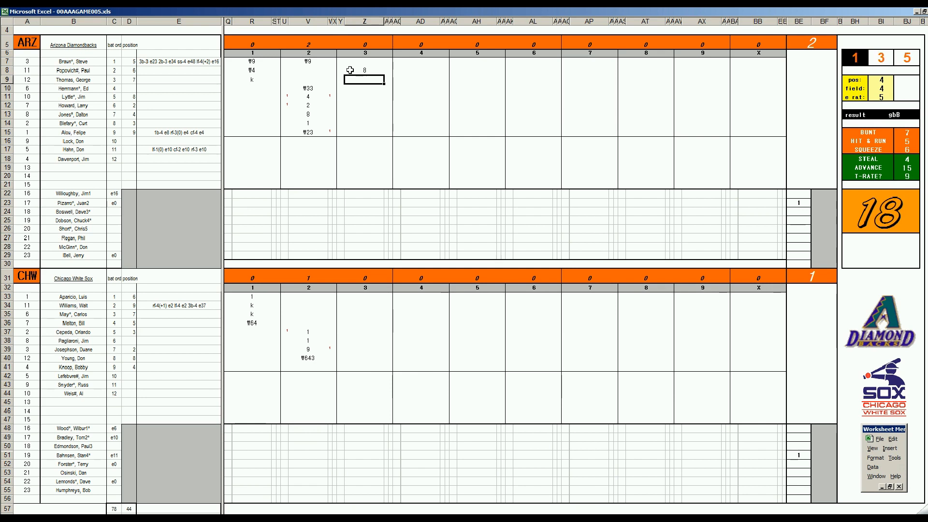
Step: Enter Arizona's third-inning batter results 1 and 8
{"action": "type", "text": "1"}
{"action": "left_click", "coordinate": [365, 88]}
{"action": "type", "text": "k"}
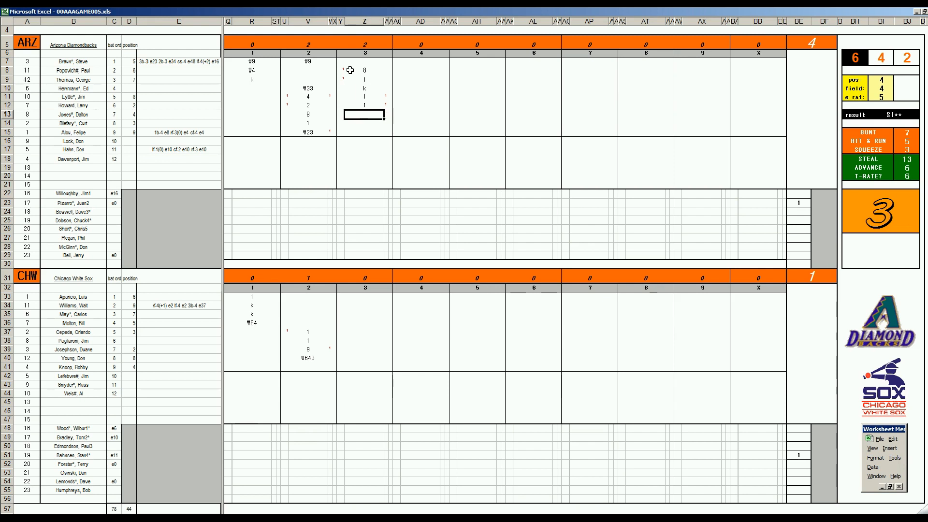
{"action": "type", "text": "8"}
{"action": "left_click", "coordinate": [364, 133]}
{"action": "type", "text": "#43"}
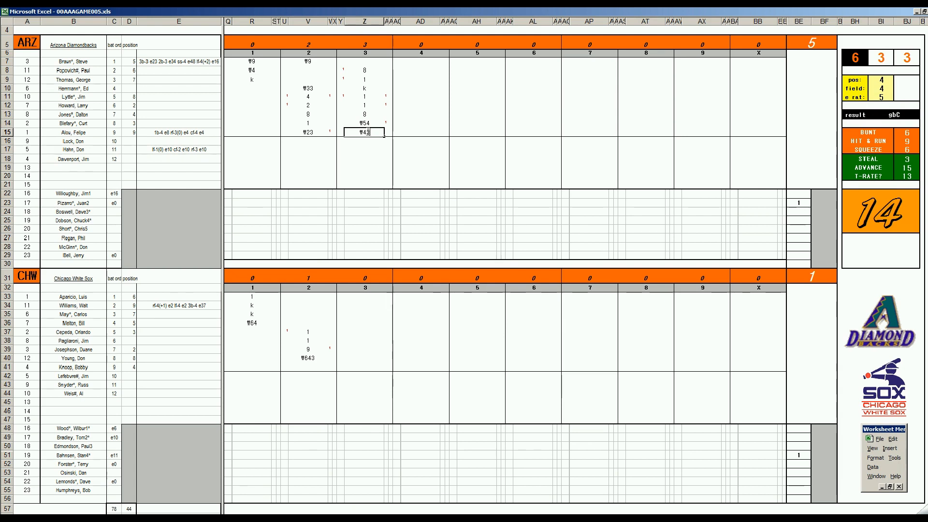
{"action": "mouse_move", "coordinate": [359, 364]}
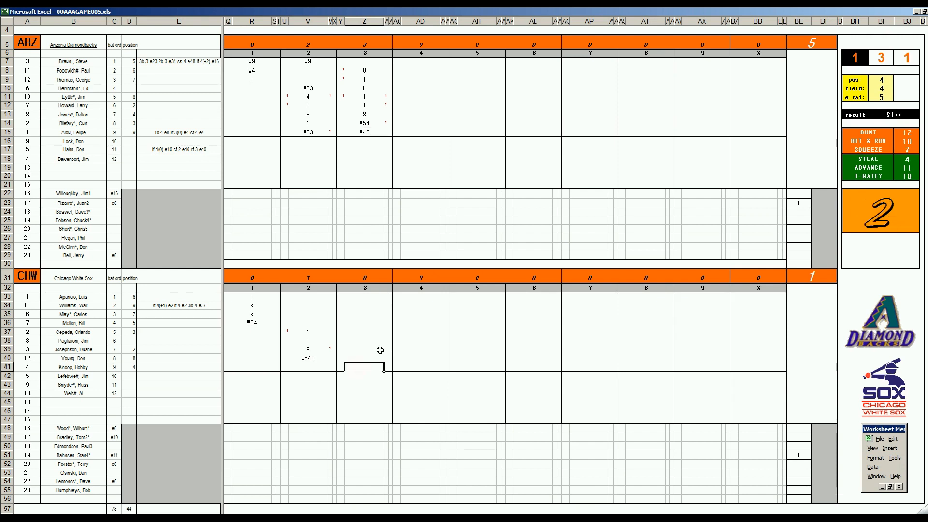
Step: Enter Chicago's third-inning results W63, 8, 8, 8 and ₩53
{"action": "type", "text": "W63"}
{"action": "left_click", "coordinate": [365, 297]}
{"action": "type", "text": "1"}
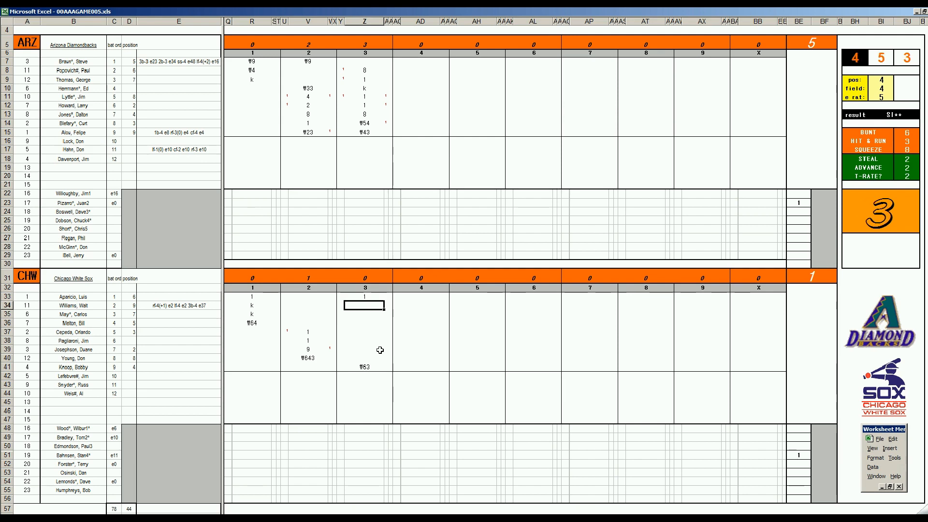
{"action": "type", "text": "8"}
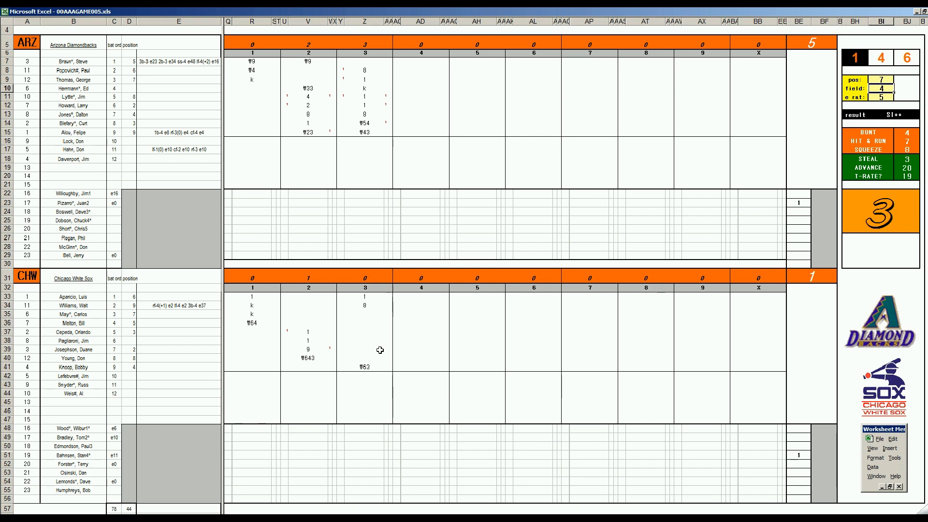
{"action": "left_click", "coordinate": [363, 315]}
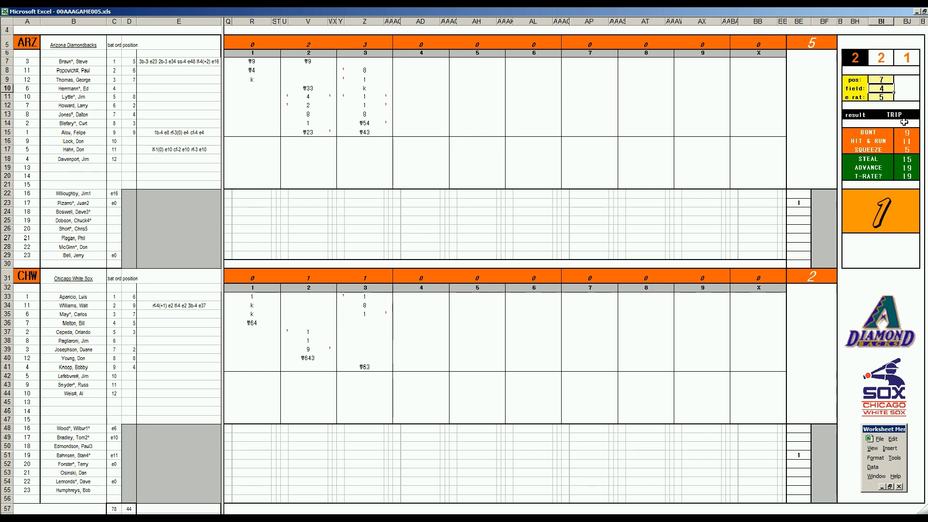
{"action": "mouse_move", "coordinate": [395, 315]}
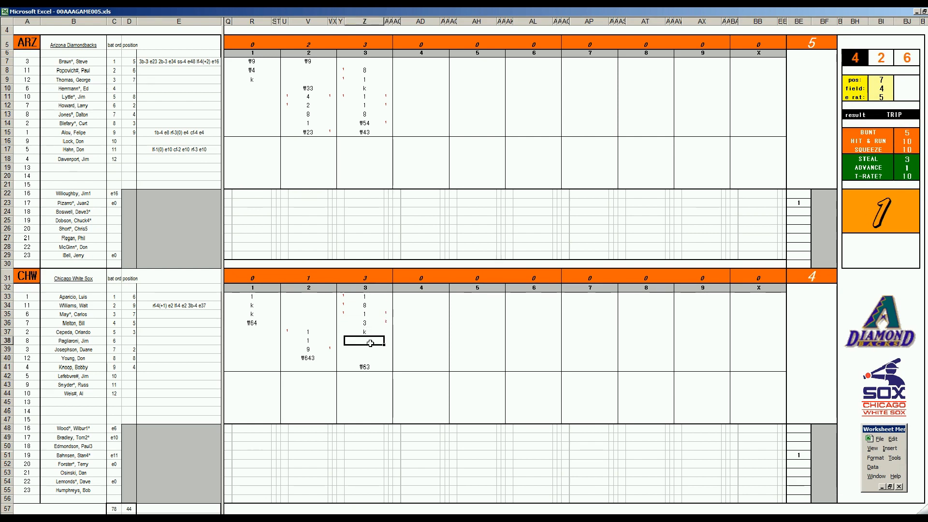
{"action": "type", "text": "8"}
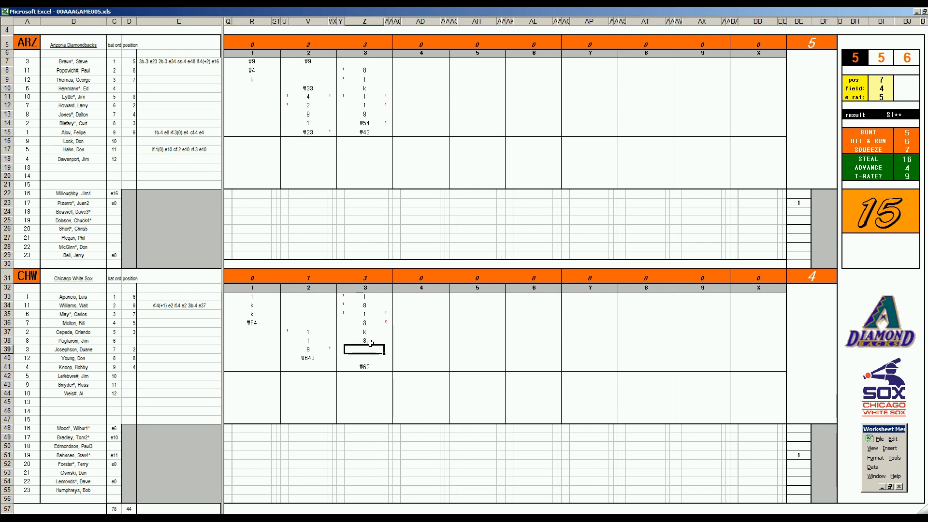
{"action": "type", "text": "8"}
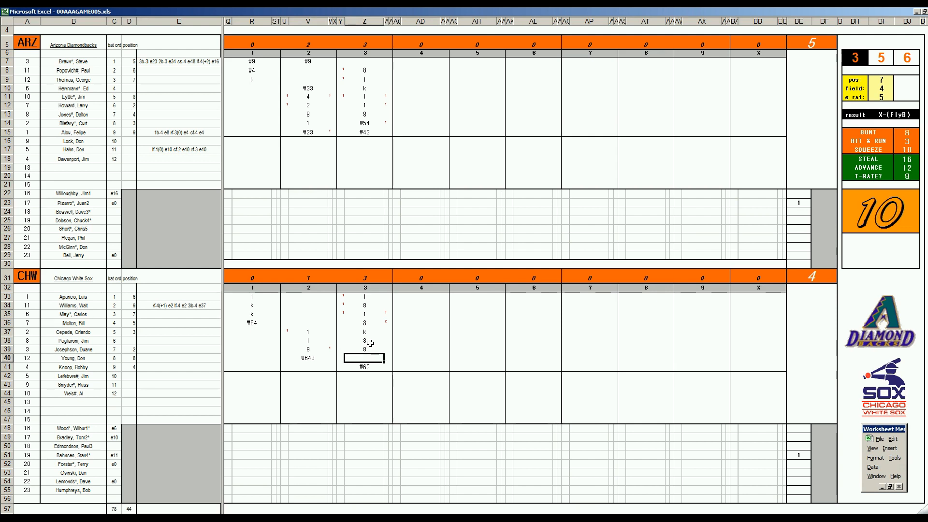
{"action": "type", "text": "₩53"}
{"action": "left_click", "coordinate": [420, 61]}
{"action": "type", "text": "1"}
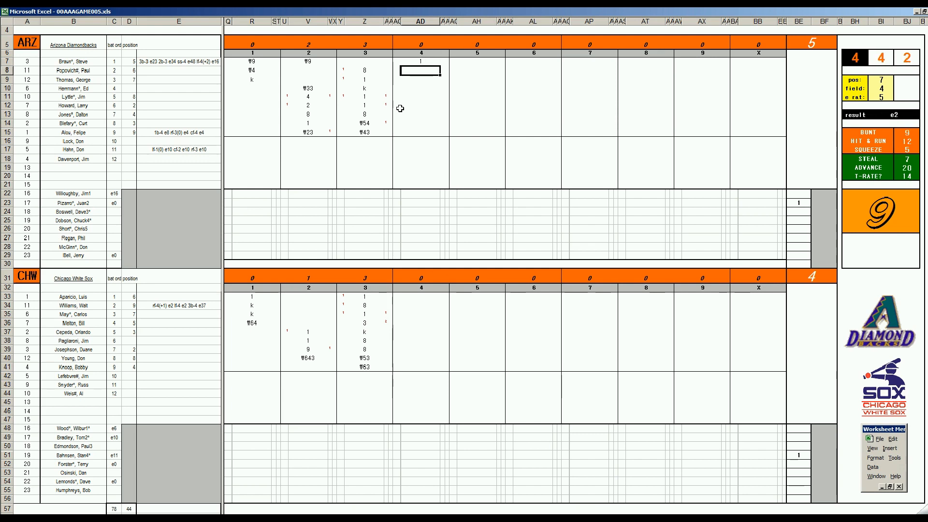
Step: Enter Arizona's fourth-inning results 8, k and ₩43
{"action": "type", "text": "8"}
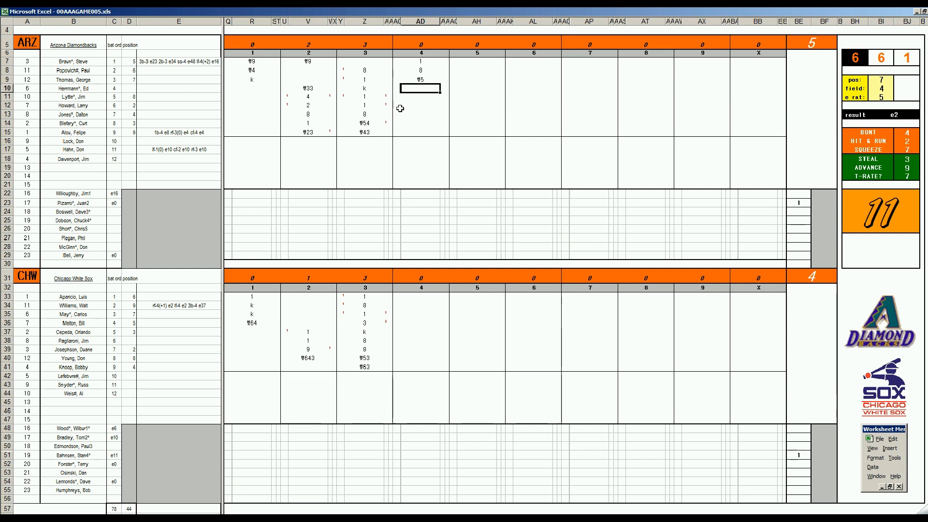
{"action": "type", "text": "k"}
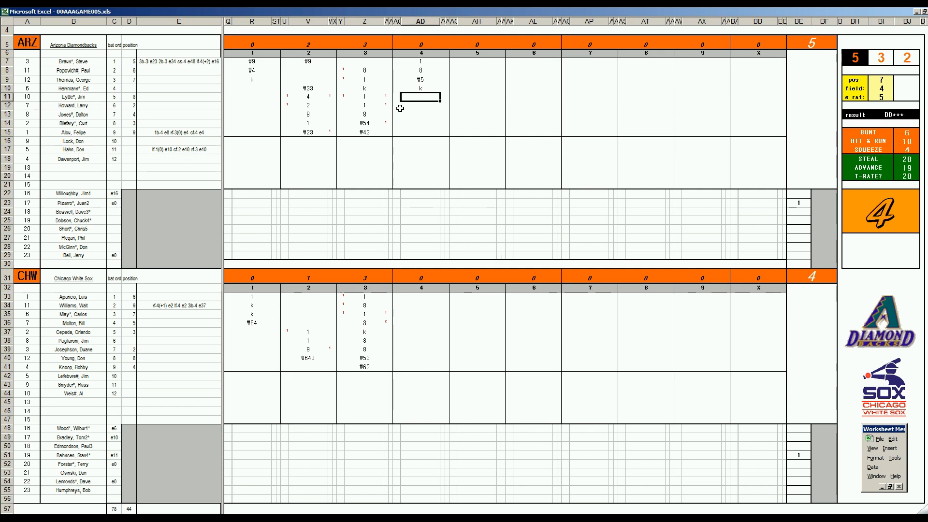
{"action": "type", "text": "₩43"}
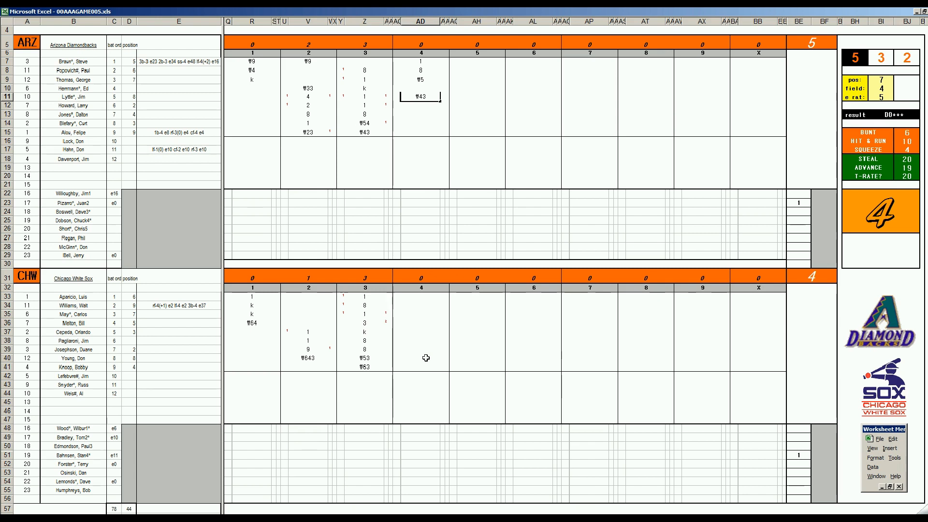
{"action": "mouse_move", "coordinate": [425, 365]}
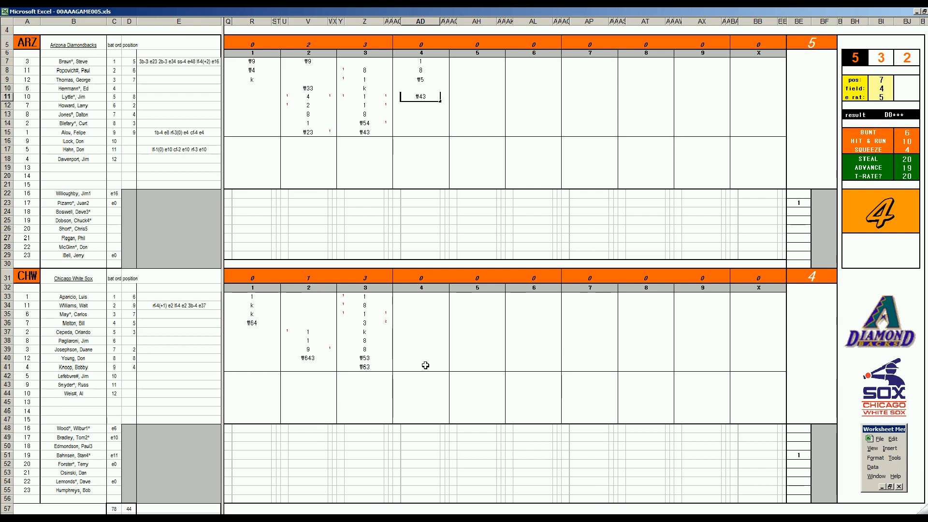
{"action": "left_click", "coordinate": [421, 368]}
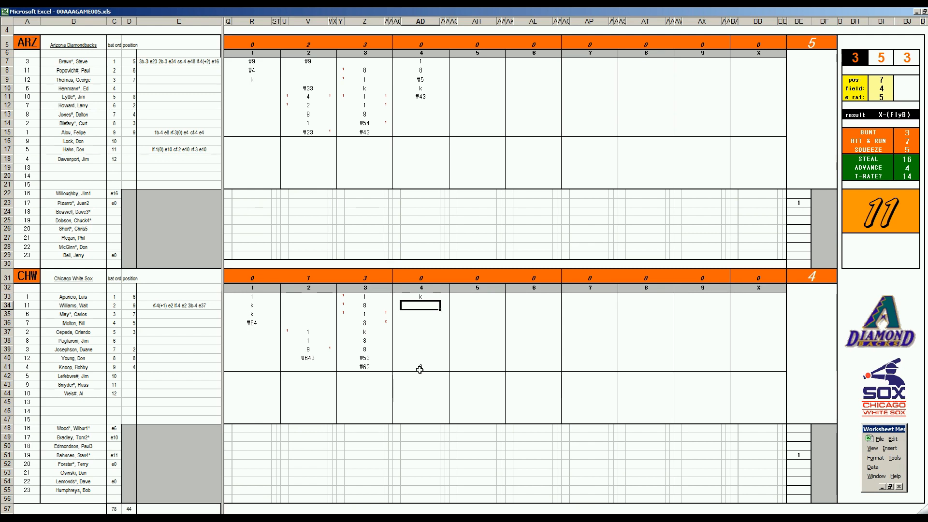
Step: Record W643 for Chicago's second fourth-inning batter
{"action": "type", "text": "W643"}
{"action": "left_click", "coordinate": [477, 124]}
{"action": "type", "text": "1"}
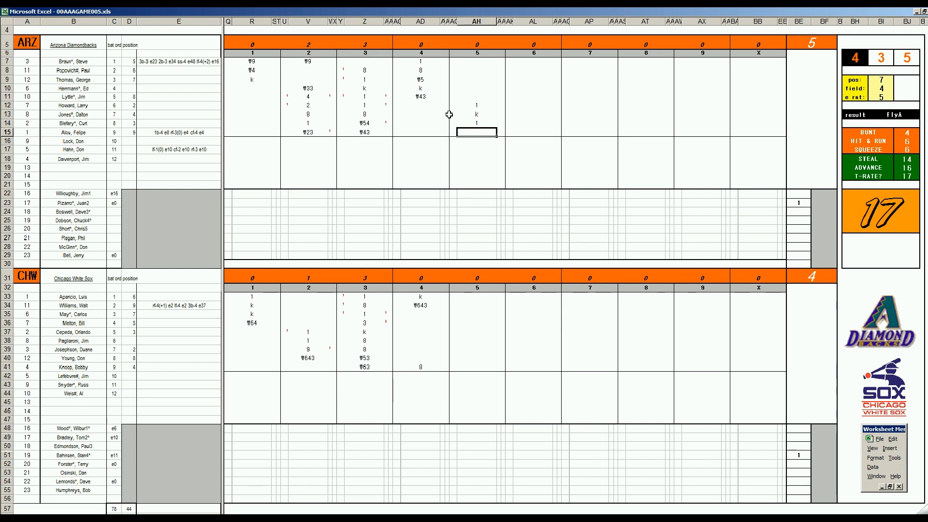
Step: Enter Arizona's fifth-inning results W7 and W33
{"action": "type", "text": "W7"}
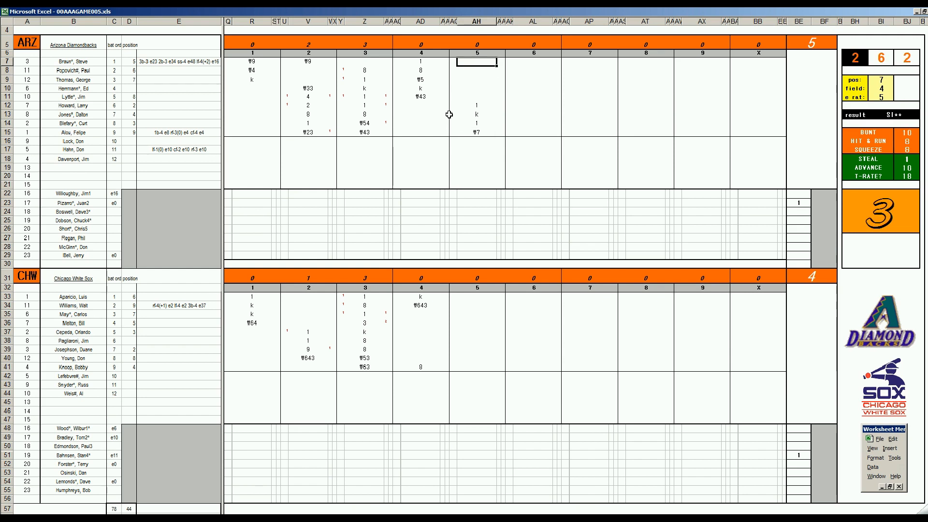
{"action": "type", "text": "W33"}
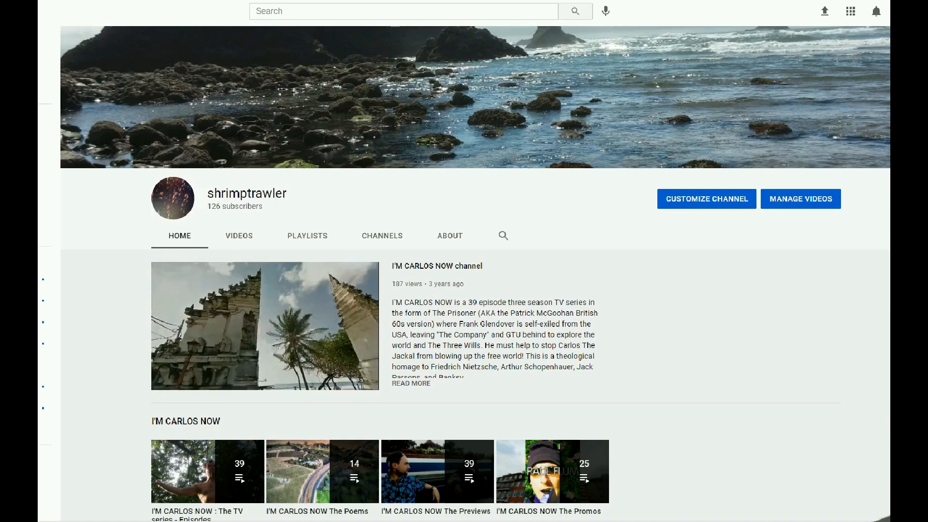
{"action": "scroll", "scroll_direction": "down", "scroll_amount": 3}
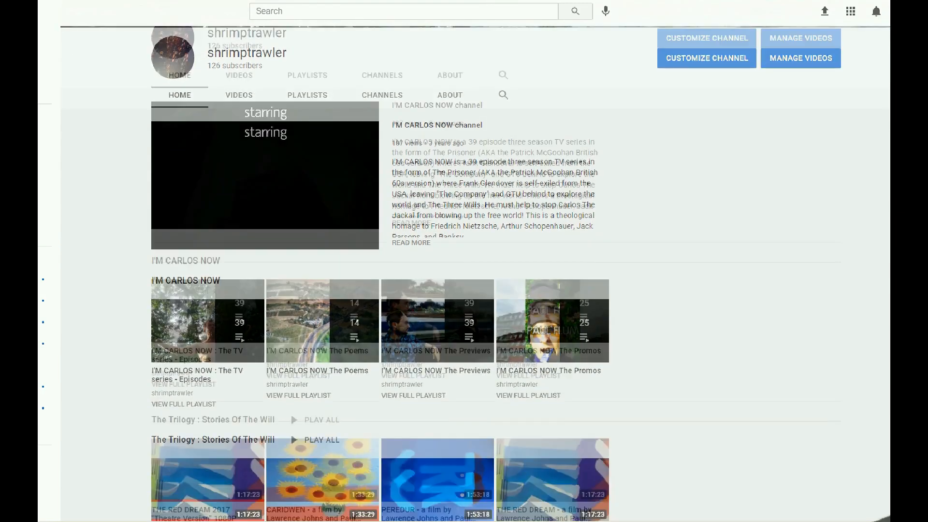
{"action": "scroll", "scroll_direction": "down", "scroll_amount": 3}
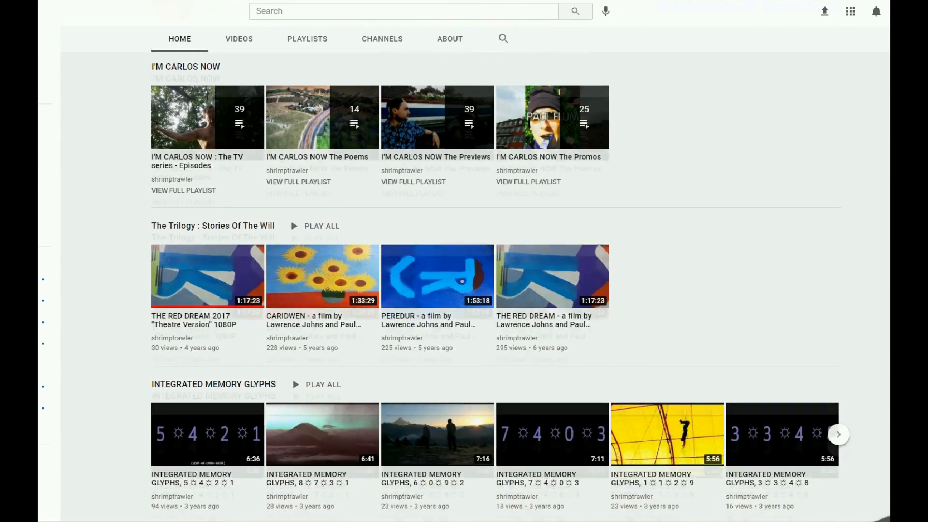
{"action": "scroll", "scroll_direction": "down", "scroll_amount": 3}
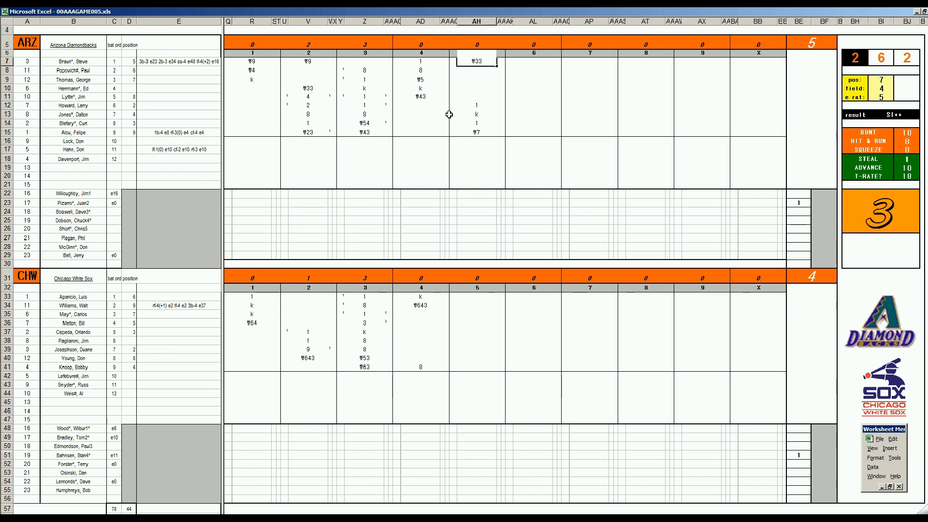
{"action": "mouse_move", "coordinate": [457, 323]}
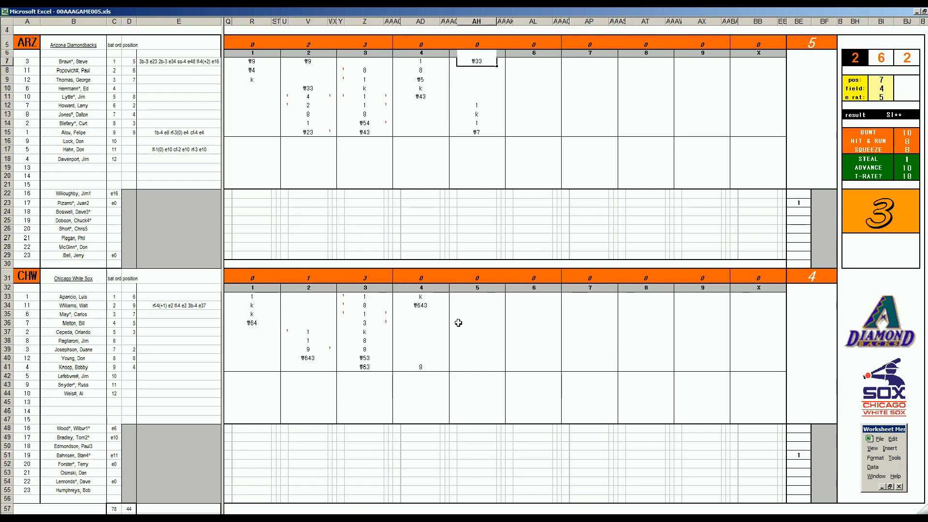
Step: Enter Chicago's fifth-inning batter results 8 and 1
{"action": "left_click", "coordinate": [474, 314]}
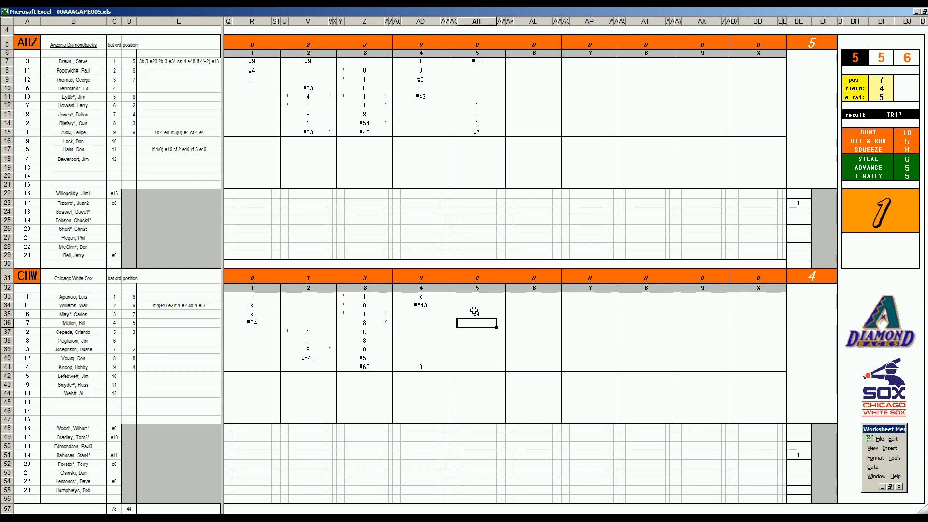
{"action": "type", "text": "8"}
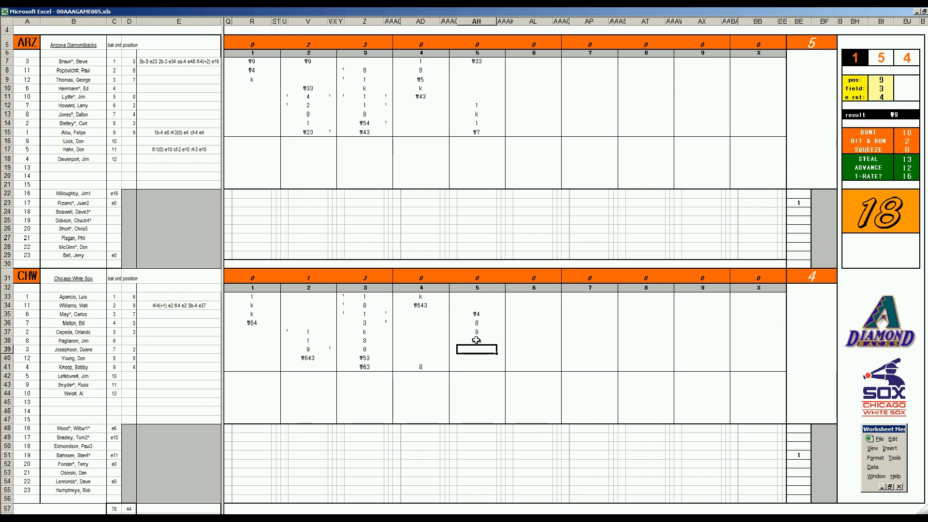
{"action": "type", "text": "1"}
{"action": "left_click", "coordinate": [478, 429]}
{"action": "type", "text": "r"}
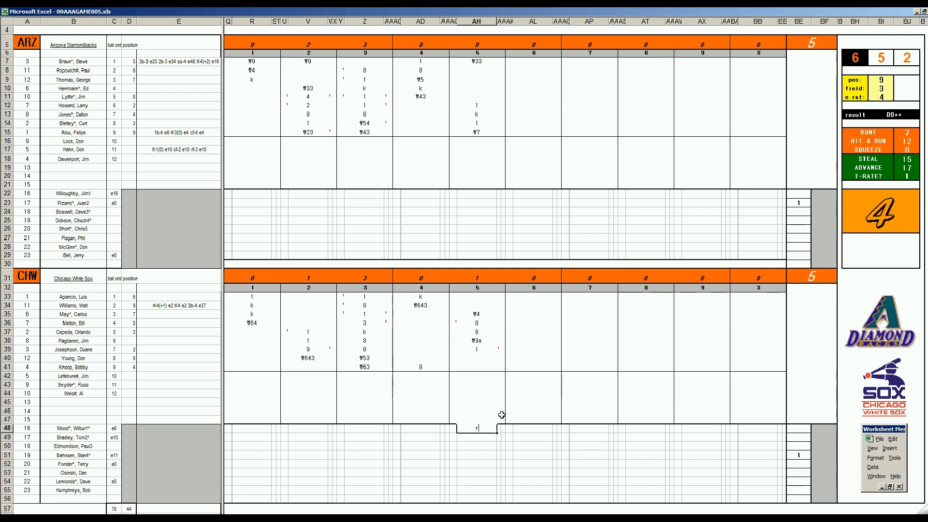
{"action": "mouse_move", "coordinate": [527, 71]}
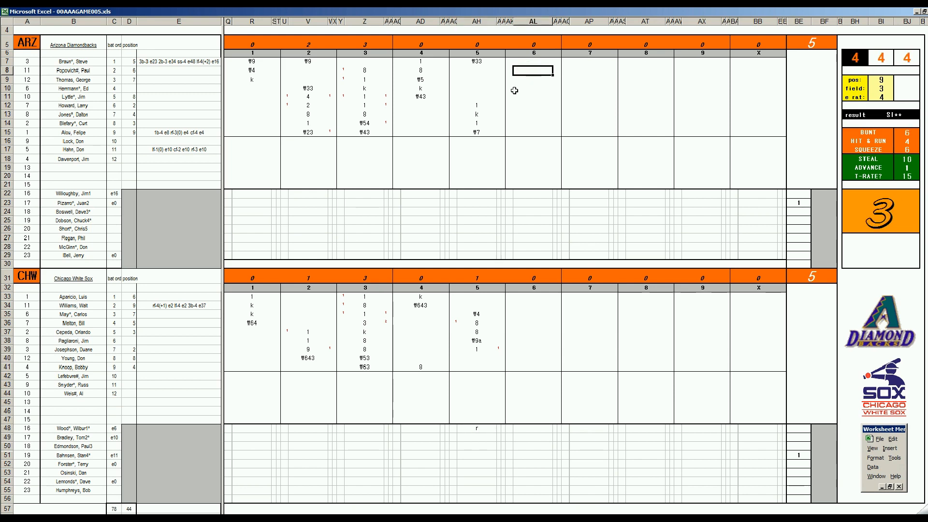
Step: Finish Arizona's sixth-inning entries with k and 2 beside row 51
{"action": "type", "text": "k"}
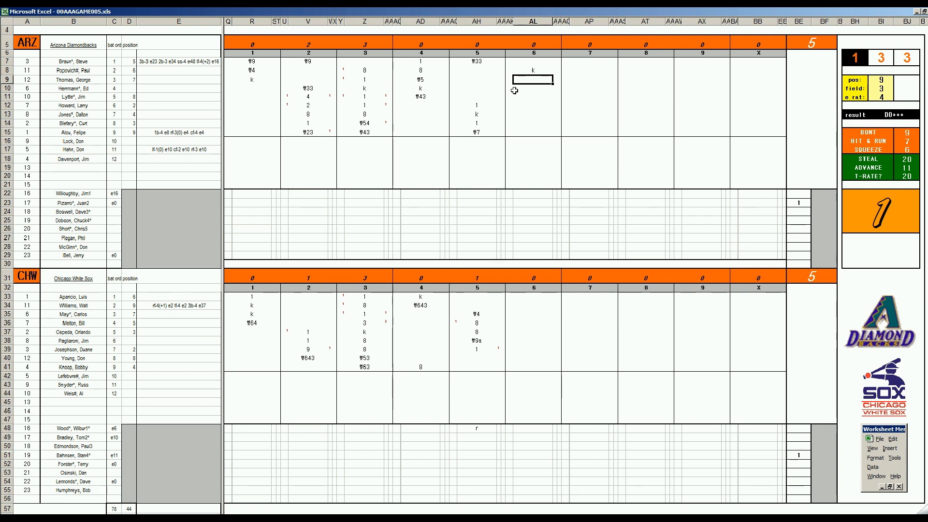
{"action": "type", "text": "2"}
{"action": "left_click", "coordinate": [534, 89]}
{"action": "type", "text": "4"}
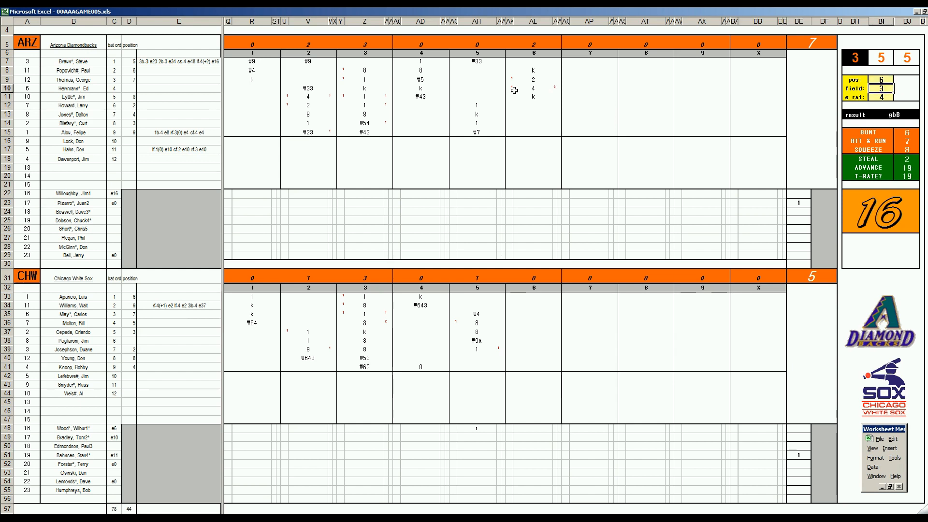
{"action": "left_click", "coordinate": [533, 106]}
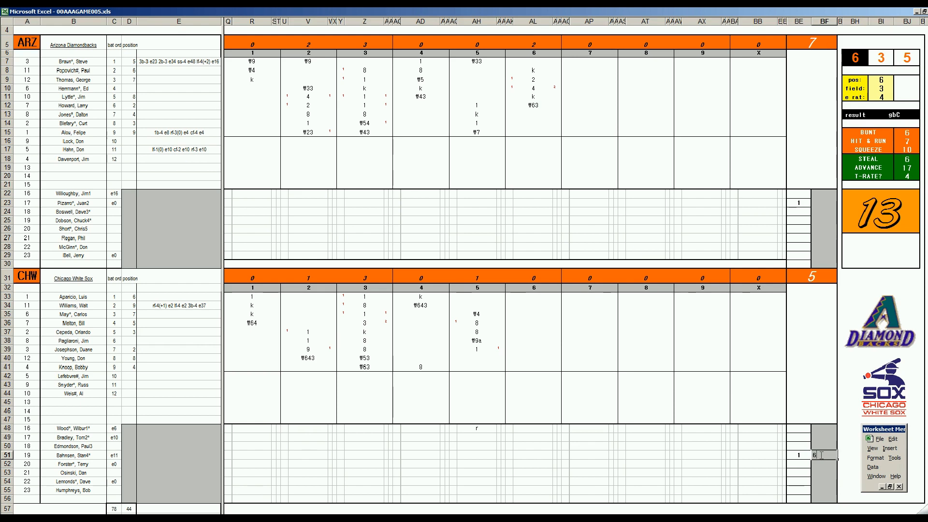
Step: Log the White Sox sixth-inning plays W5, 543 and ₩53
{"action": "left_click", "coordinate": [531, 357]}
{"action": "type", "text": "8"}
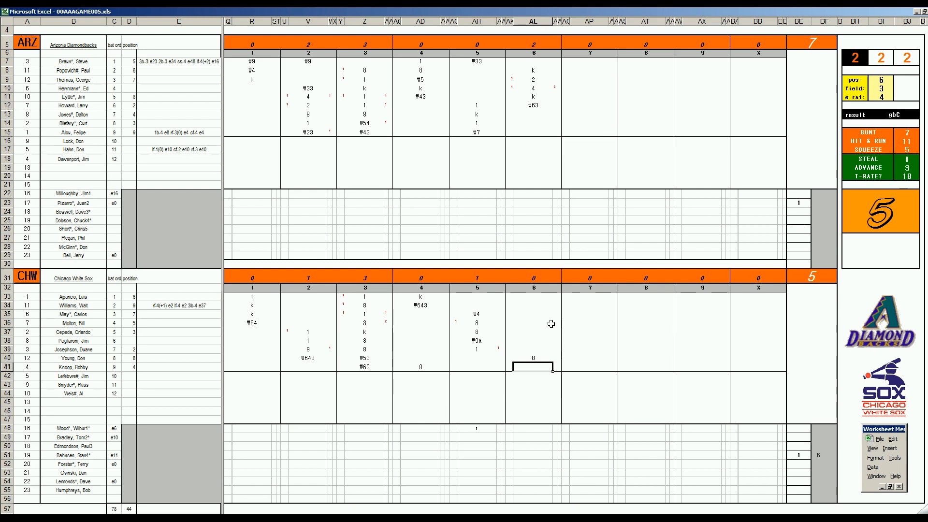
{"action": "type", "text": "W5"}
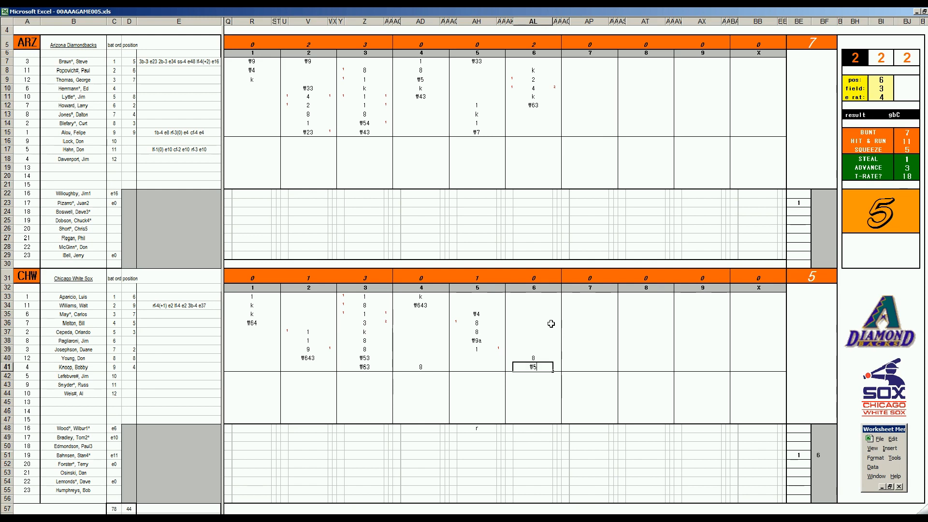
{"action": "type", "text": "543"}
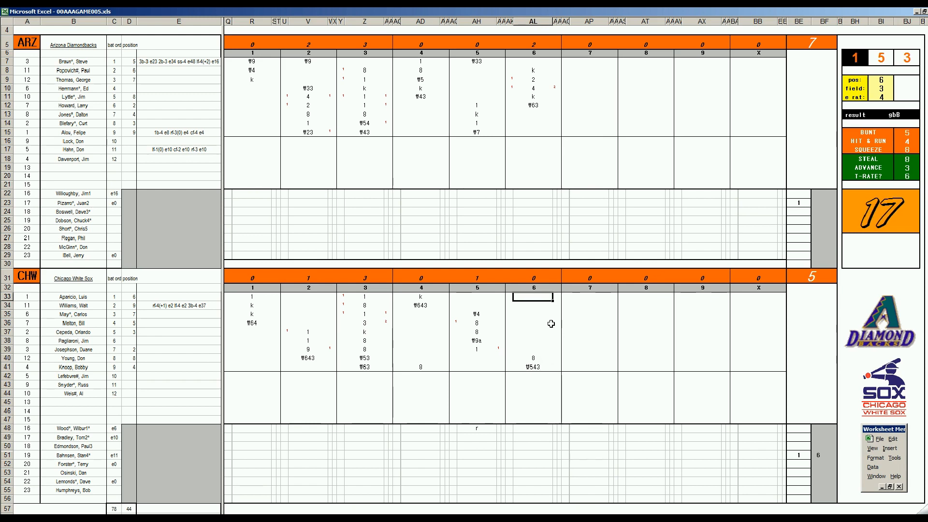
{"action": "type", "text": "₩53"}
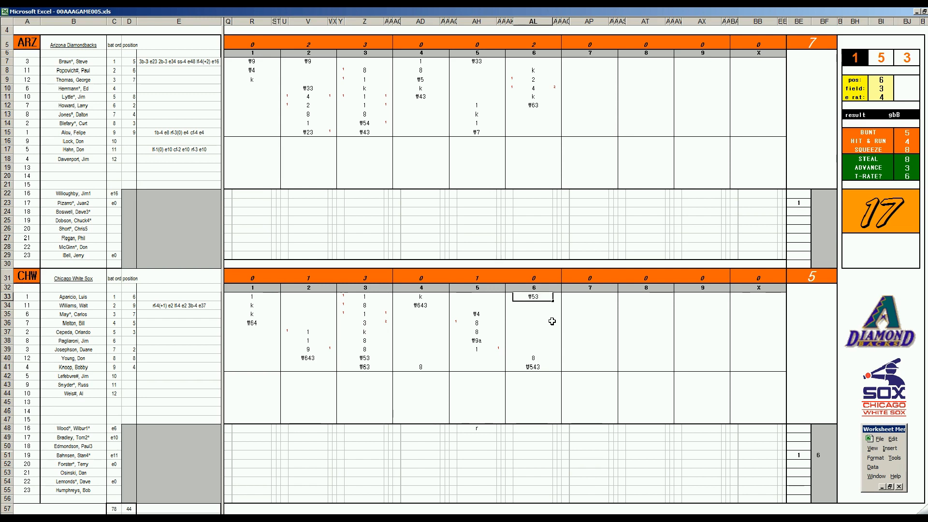
{"action": "mouse_move", "coordinate": [626, 427]}
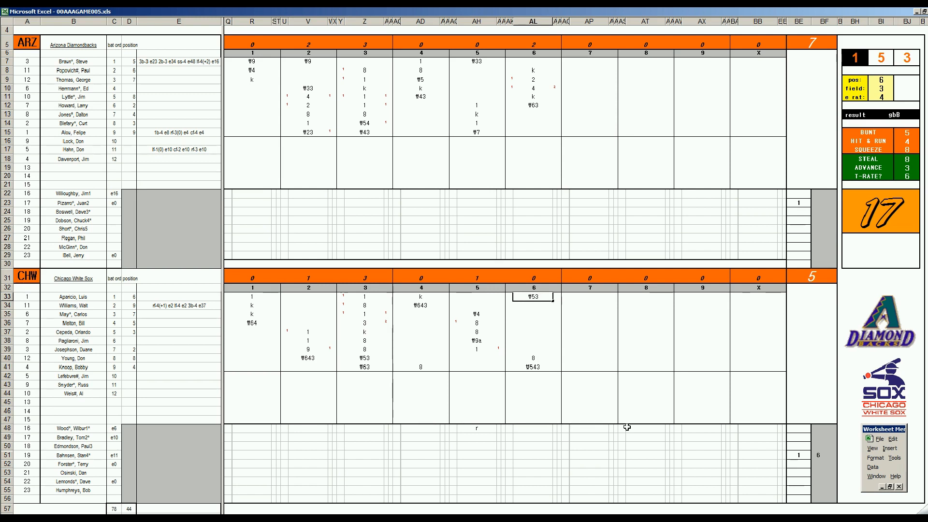
{"action": "mouse_move", "coordinate": [636, 443]}
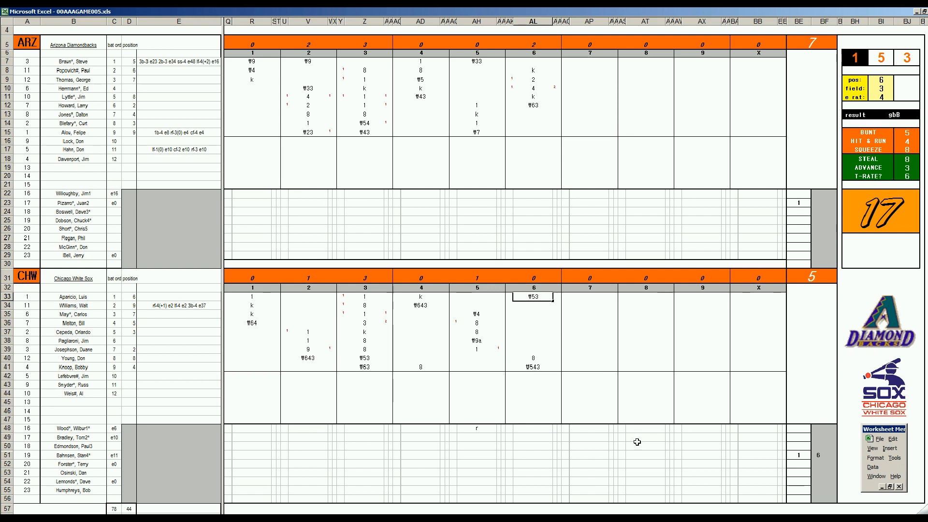
{"action": "mouse_move", "coordinate": [785, 475]}
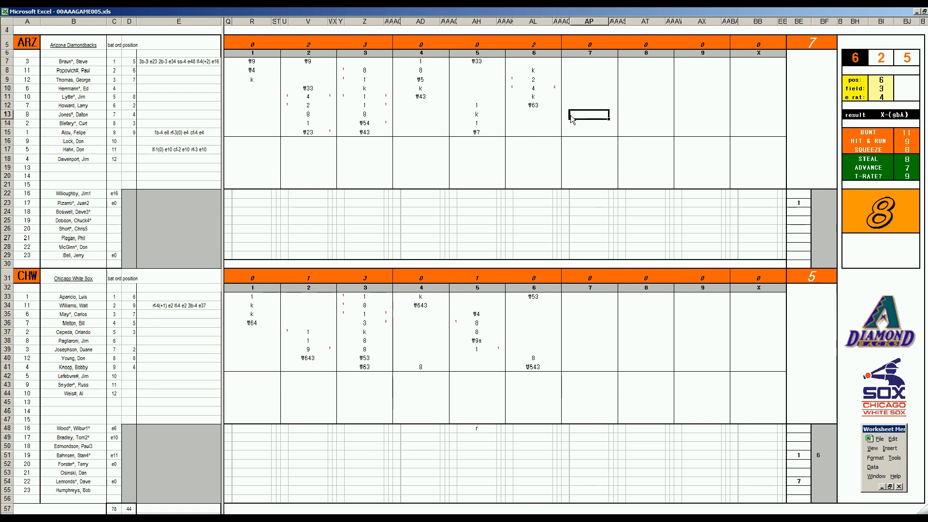
Step: Record a strikeout (k) for Arizona's seventh-inning batter
{"action": "type", "text": "k"}
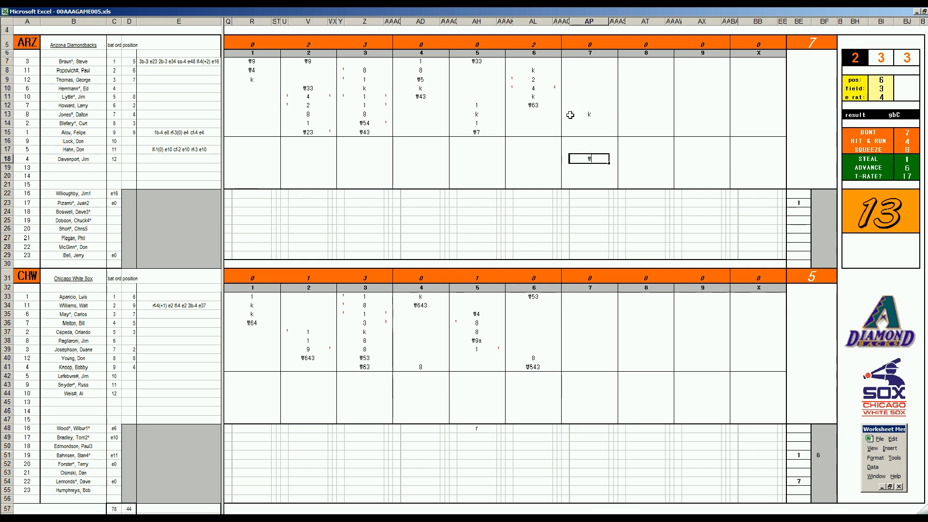
Step: Enter 5 and ₩8 for Arizona's next two seventh-inning batters
{"action": "type", "text": "5"}
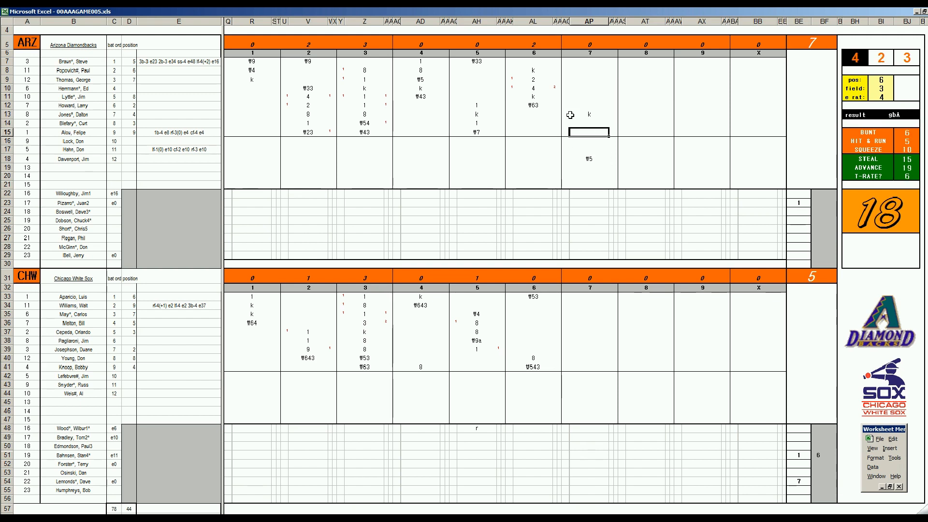
{"action": "type", "text": "₩8"}
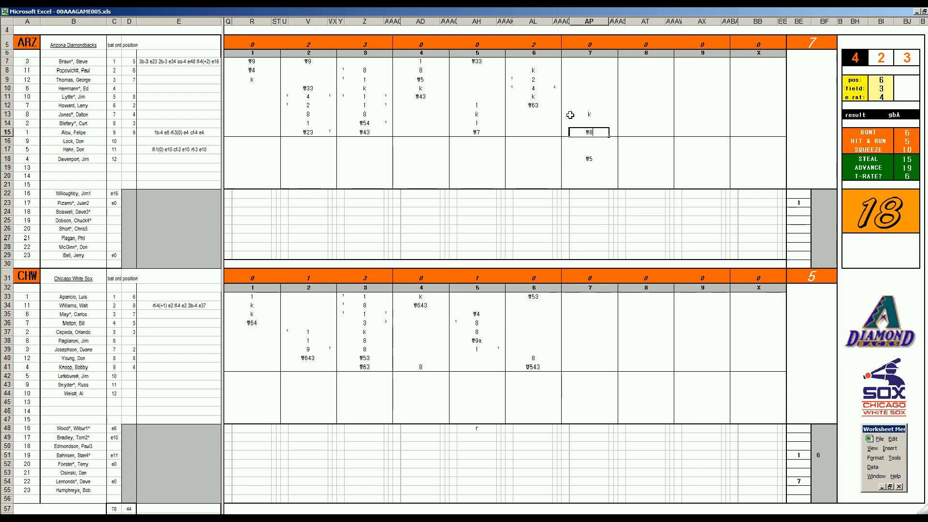
{"action": "mouse_move", "coordinate": [574, 322]}
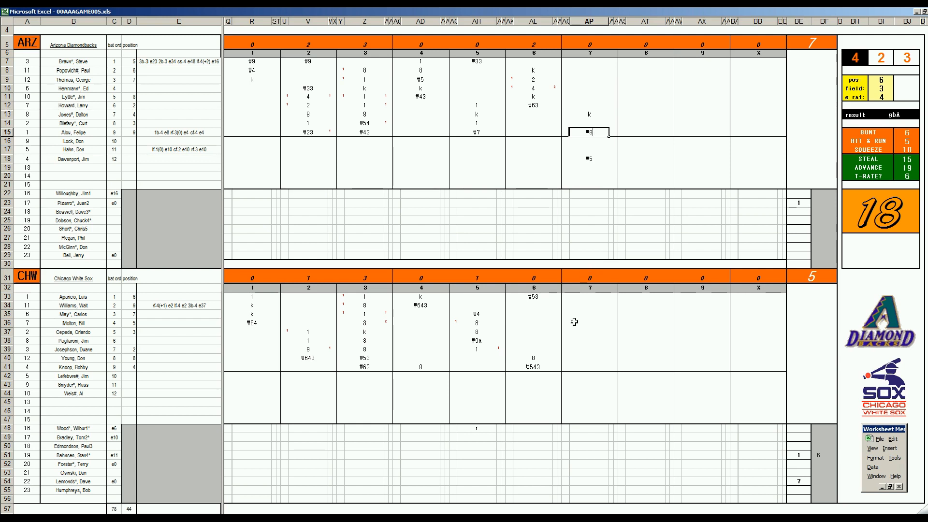
Step: Enter ₩ and 63 in Chicago's seventh inning, starting at the second batter
{"action": "left_click", "coordinate": [587, 305]}
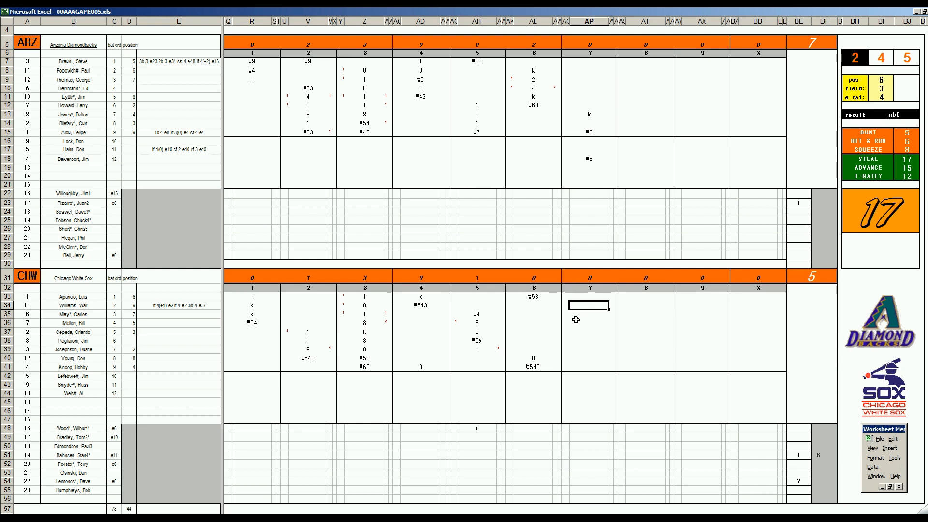
{"action": "type", "text": "₩"}
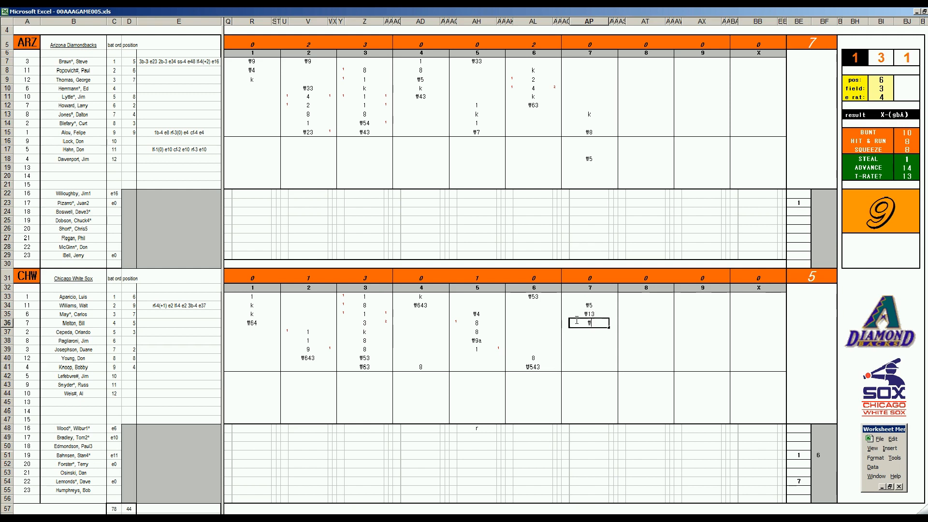
{"action": "type", "text": "63"}
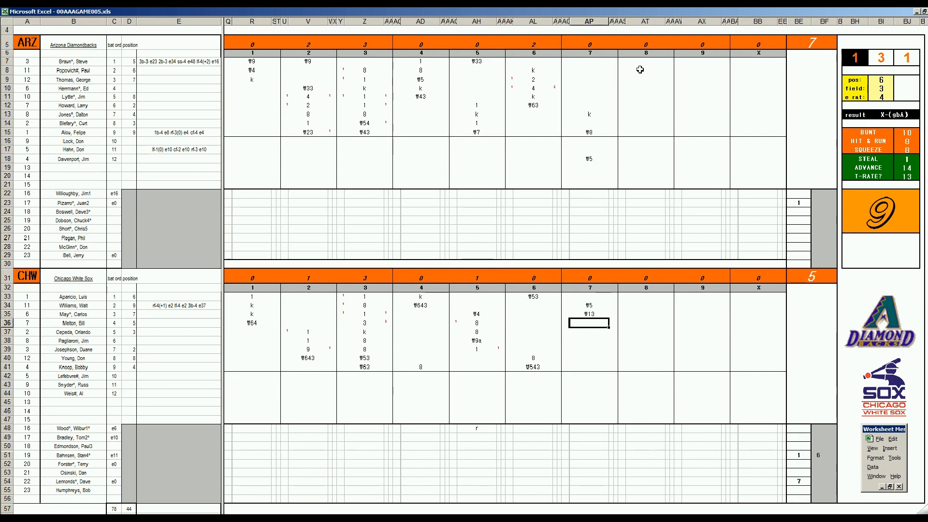
Step: Log Arizona's eighth-inning plays 8 and W63, plus a 1 for a White Sox batter
{"action": "left_click", "coordinate": [645, 63]}
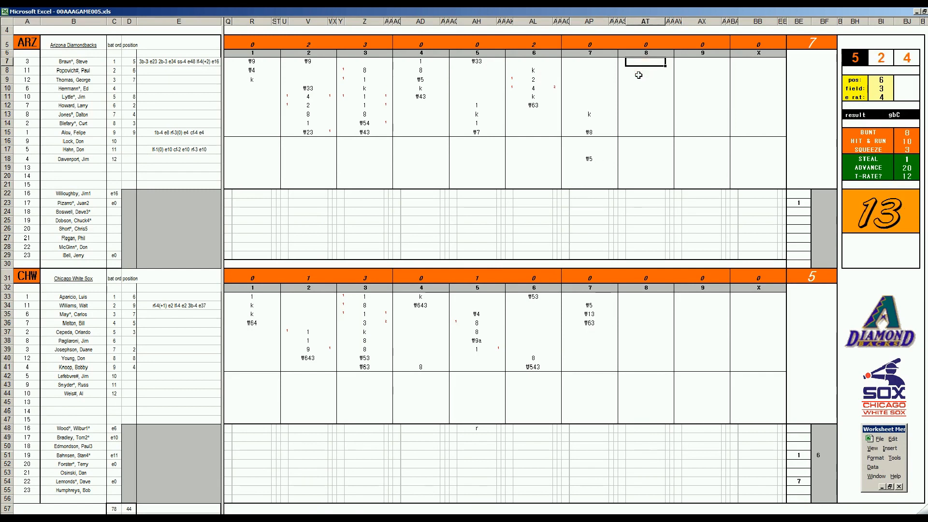
{"action": "type", "text": "8"}
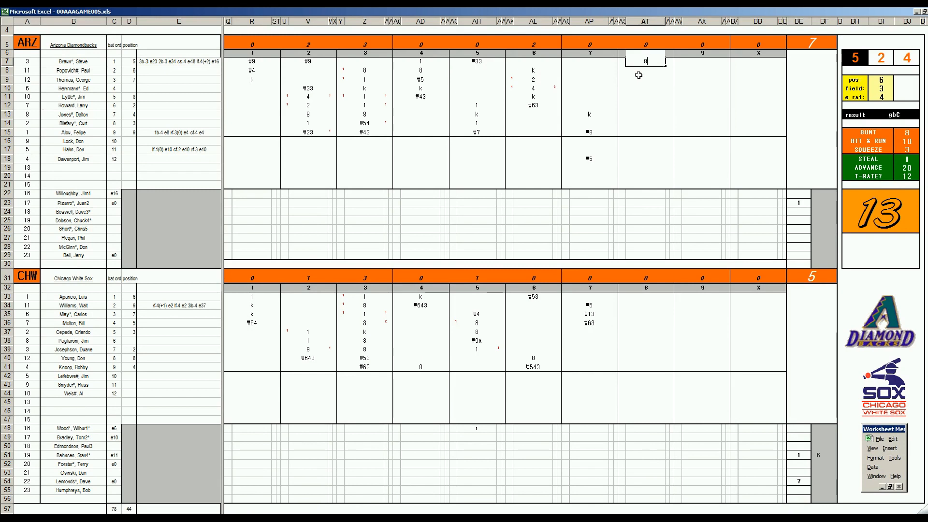
{"action": "left_click", "coordinate": [646, 62]}
{"action": "type", "text": "f643"}
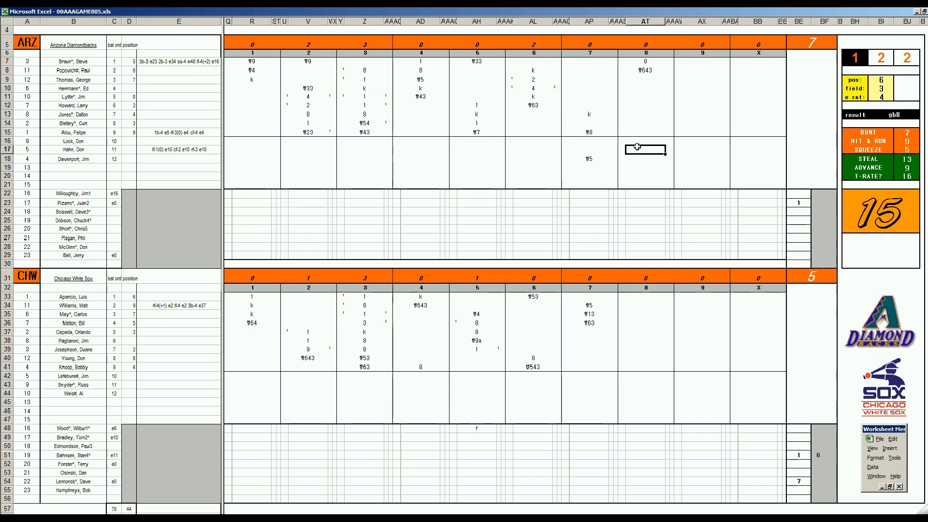
{"action": "type", "text": "W63"}
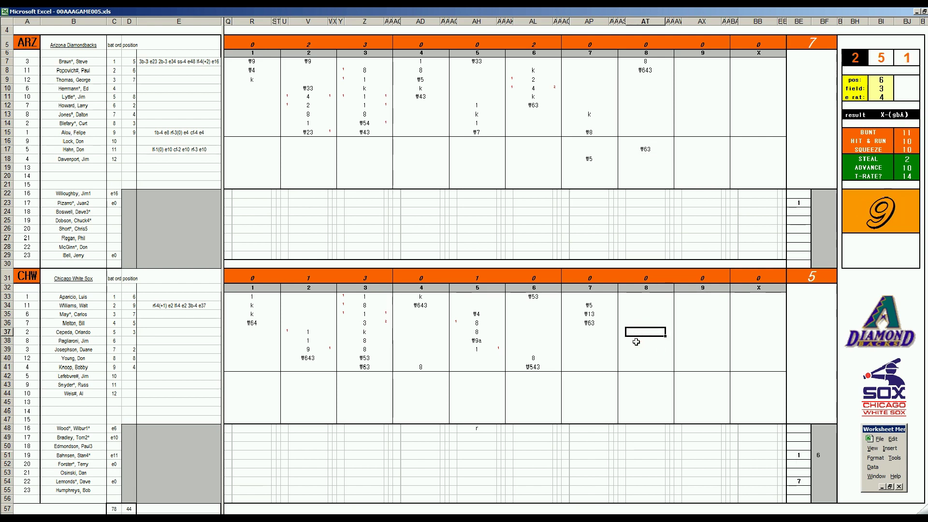
{"action": "type", "text": "1"}
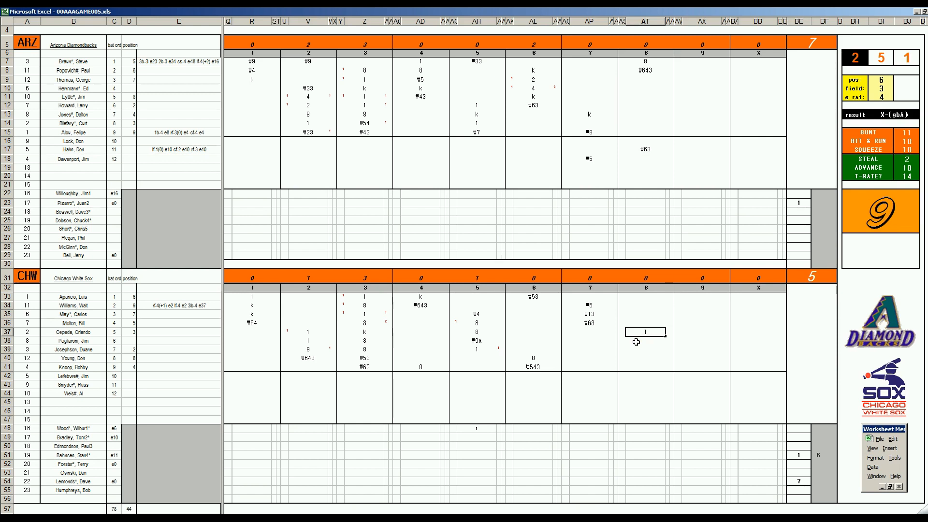
{"action": "left_click", "coordinate": [637, 342]}
{"action": "type", "text": "1"}
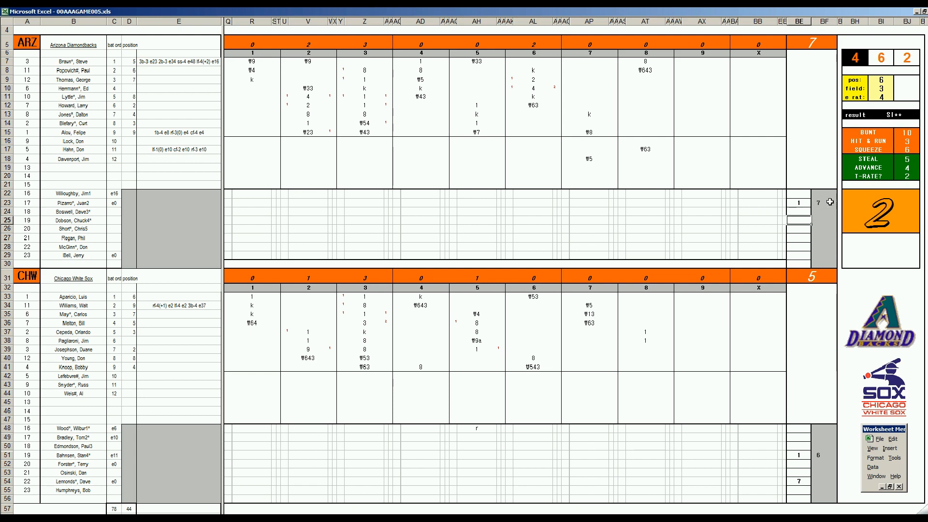
Step: Enter 8 in Arizona's pitching column and W33, k, W63 in Chicago's eighth
{"action": "type", "text": "8"}
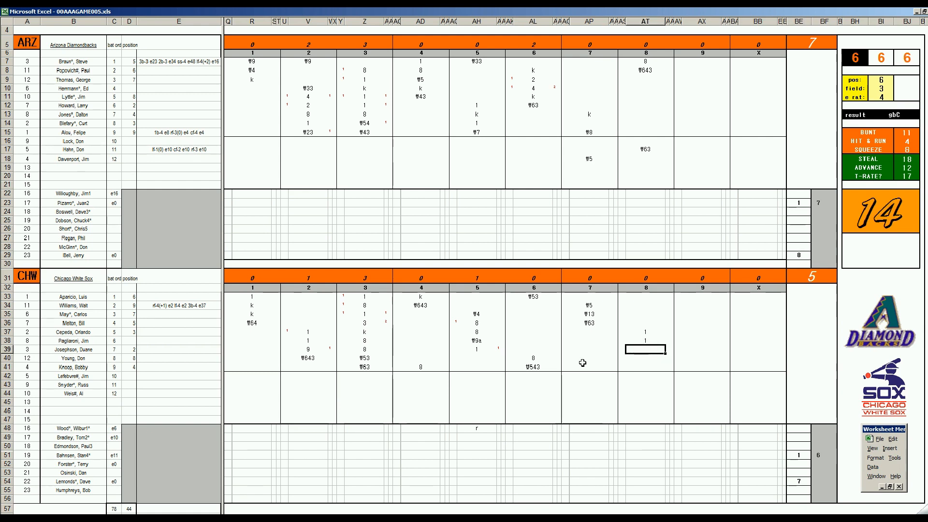
{"action": "type", "text": "W33"}
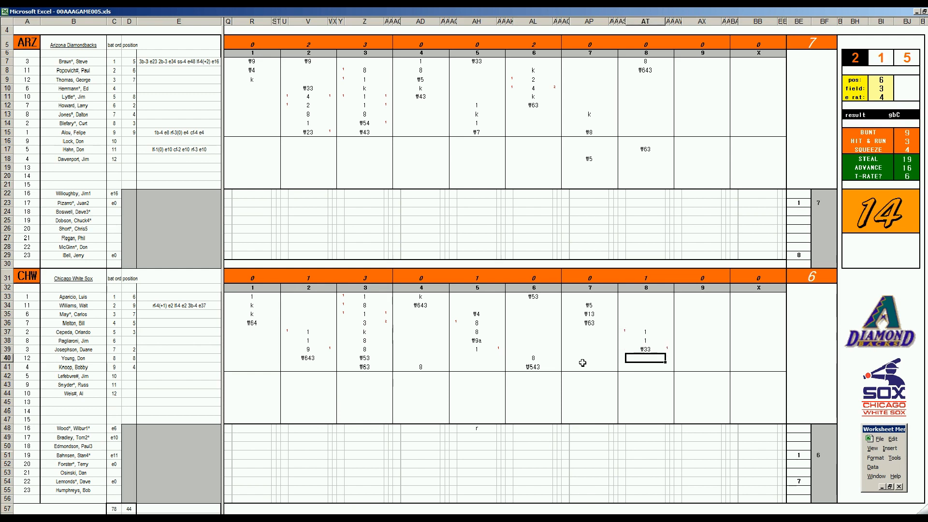
{"action": "type", "text": "k"}
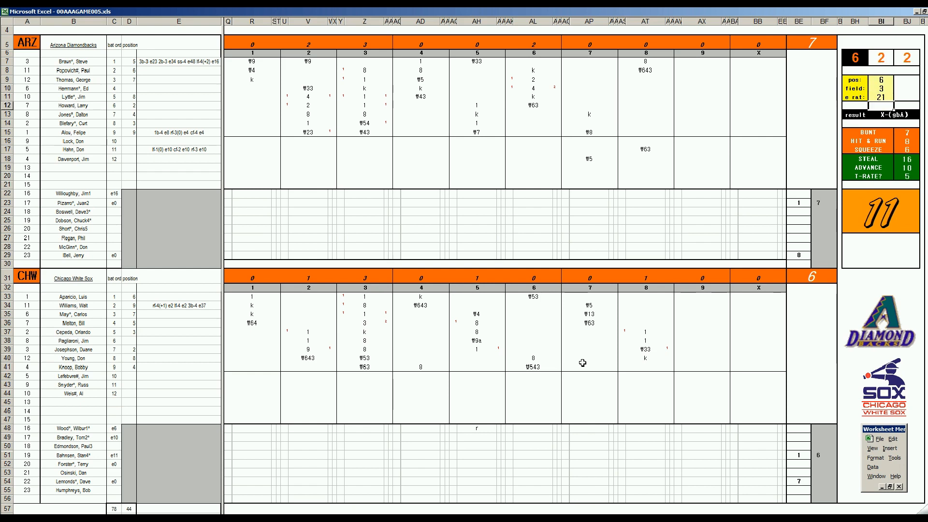
{"action": "left_click", "coordinate": [646, 366]}
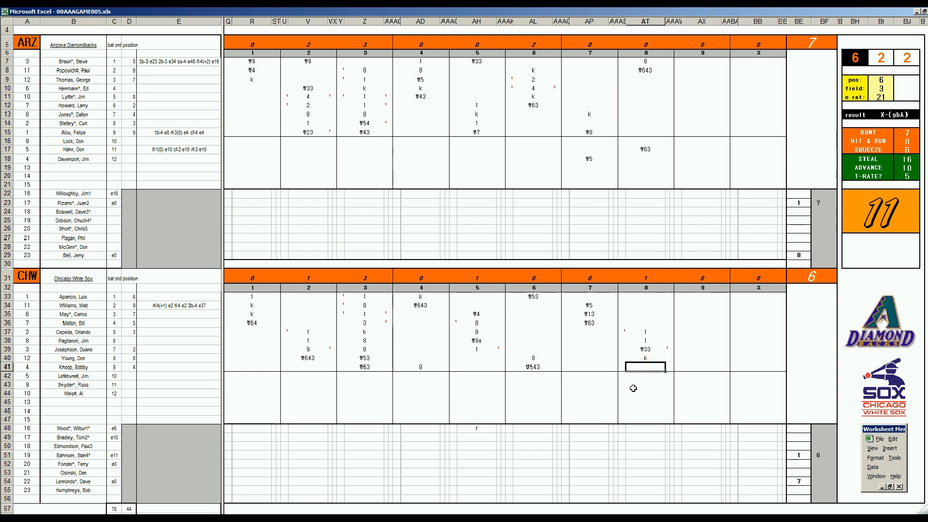
{"action": "type", "text": "W63"}
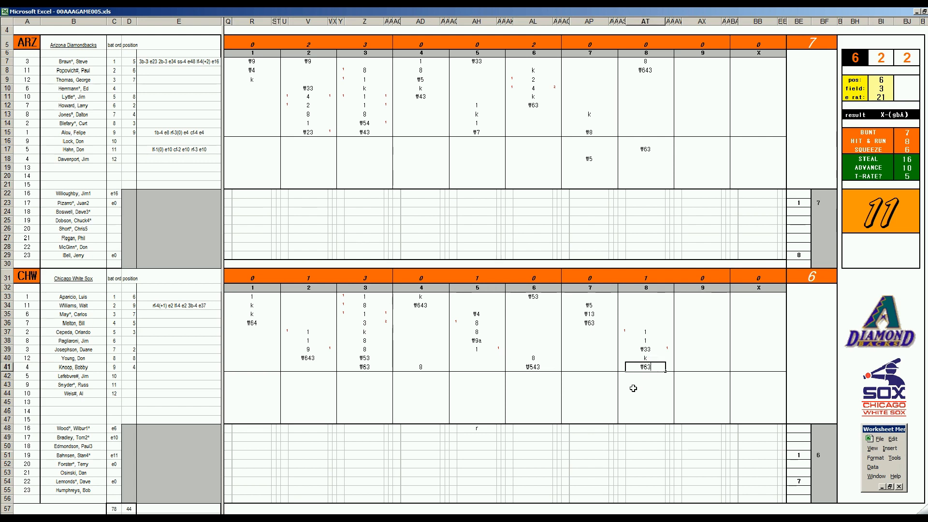